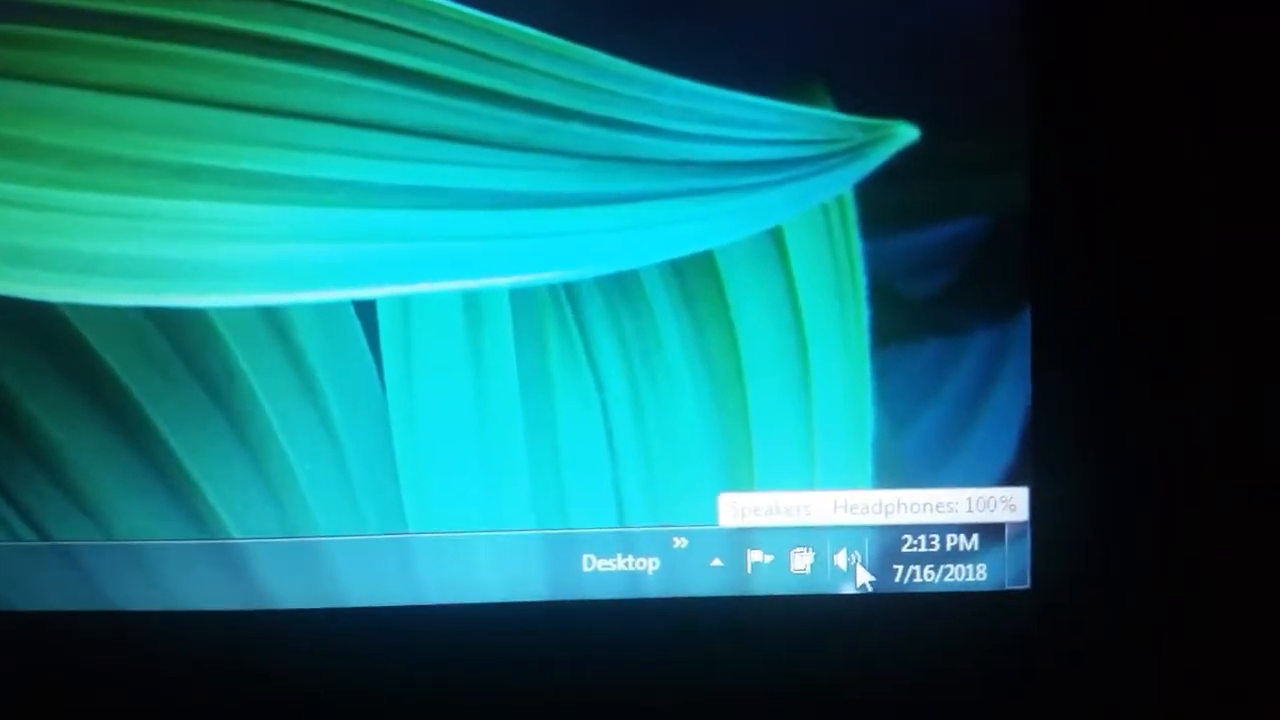
Step: Bring the master volume slider down from full, settling toward mid-level
left_click(848, 556)
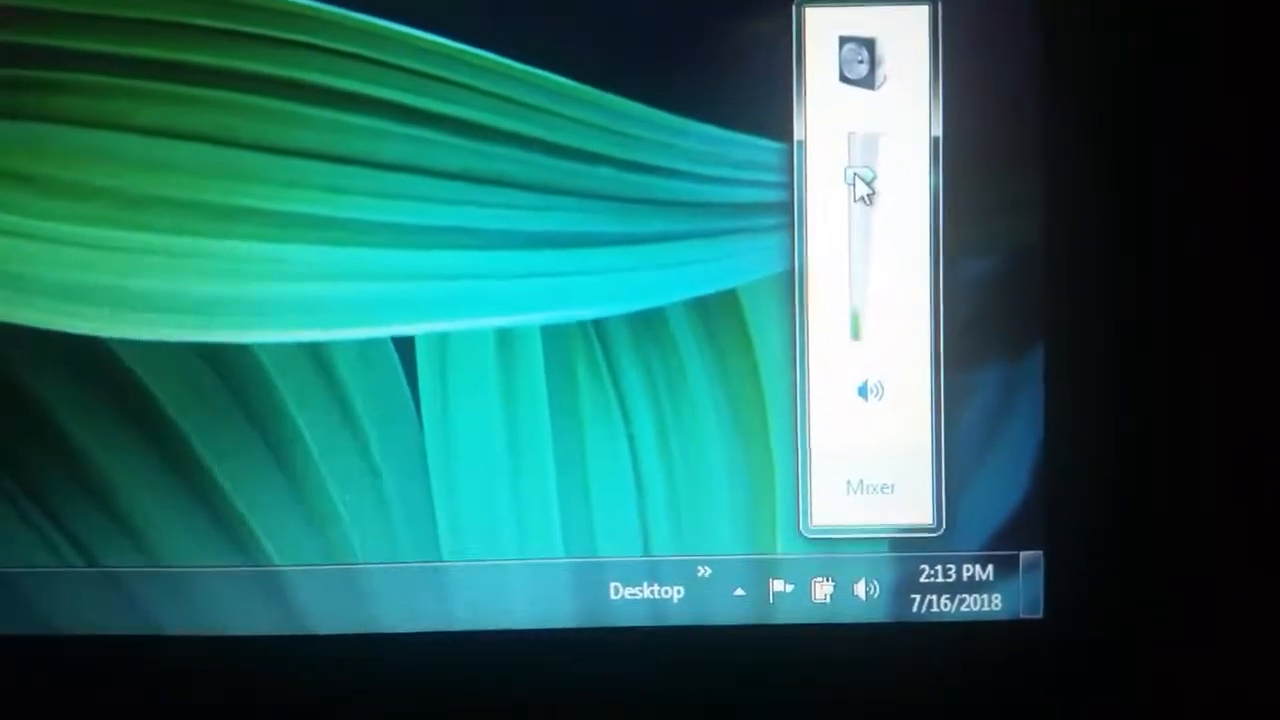
left_click_drag(860, 185, 860, 215)
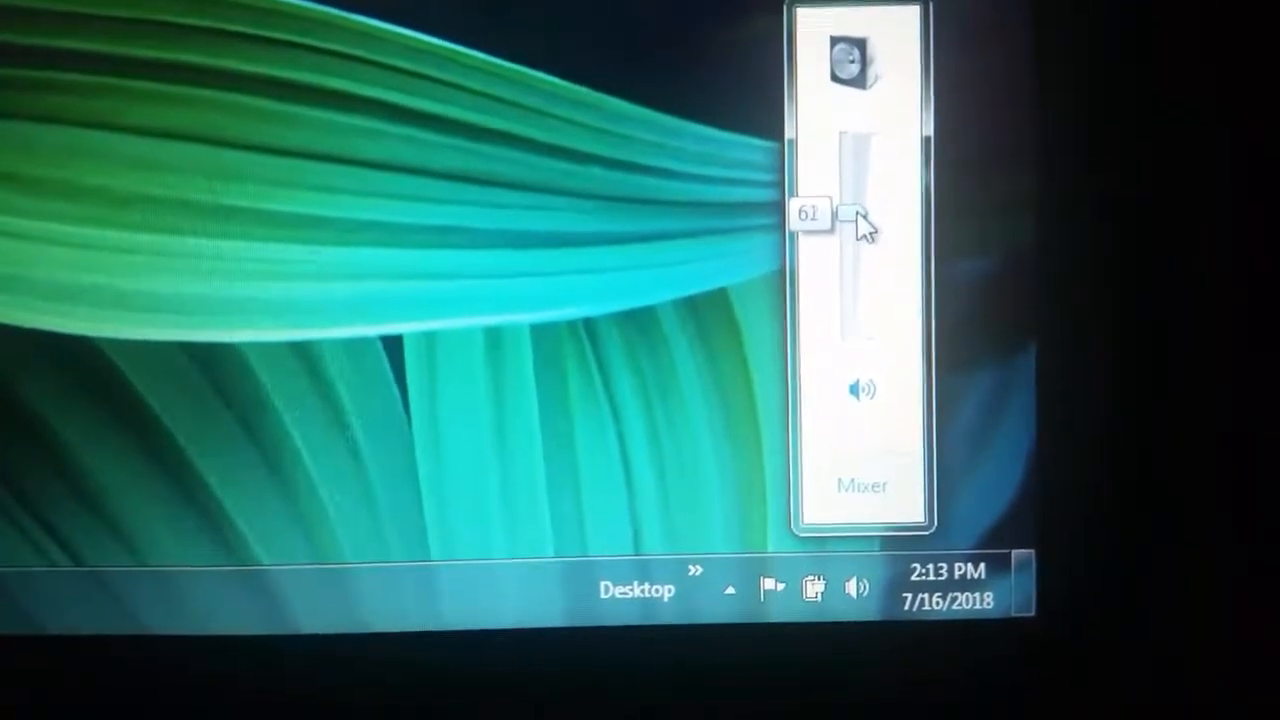
left_click_drag(855, 215, 855, 155)
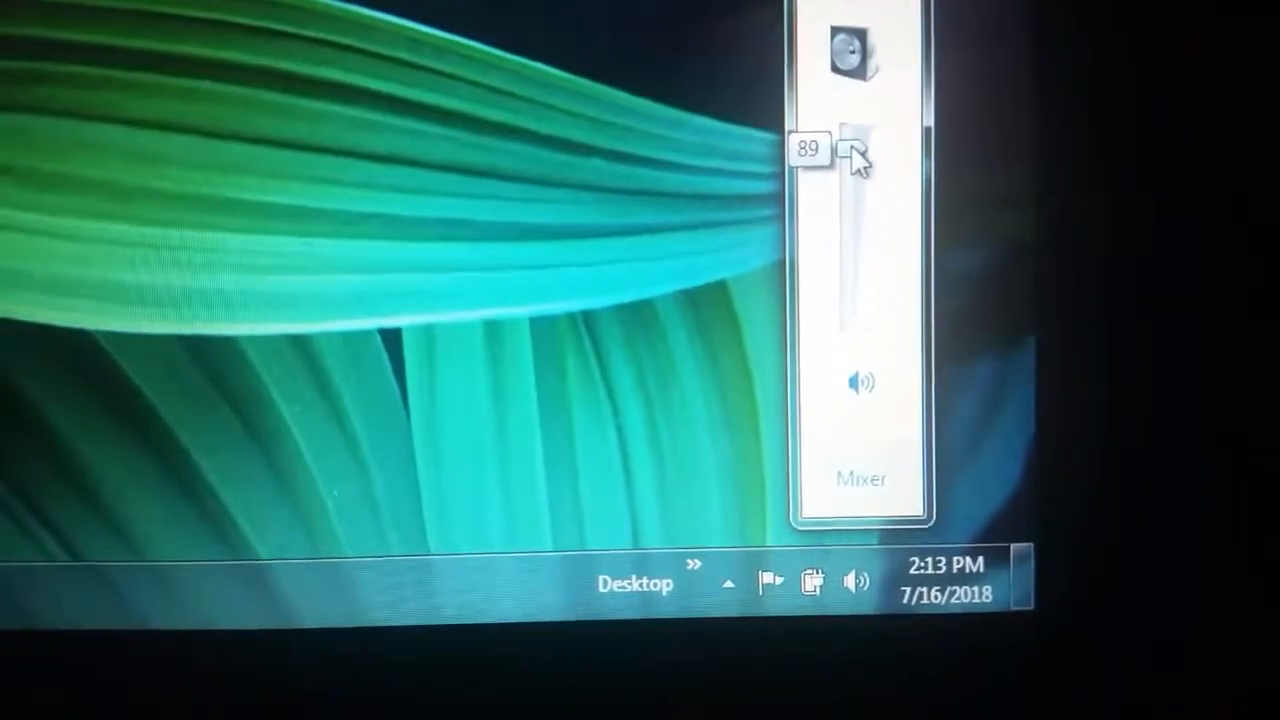
left_click_drag(855, 145, 850, 185)
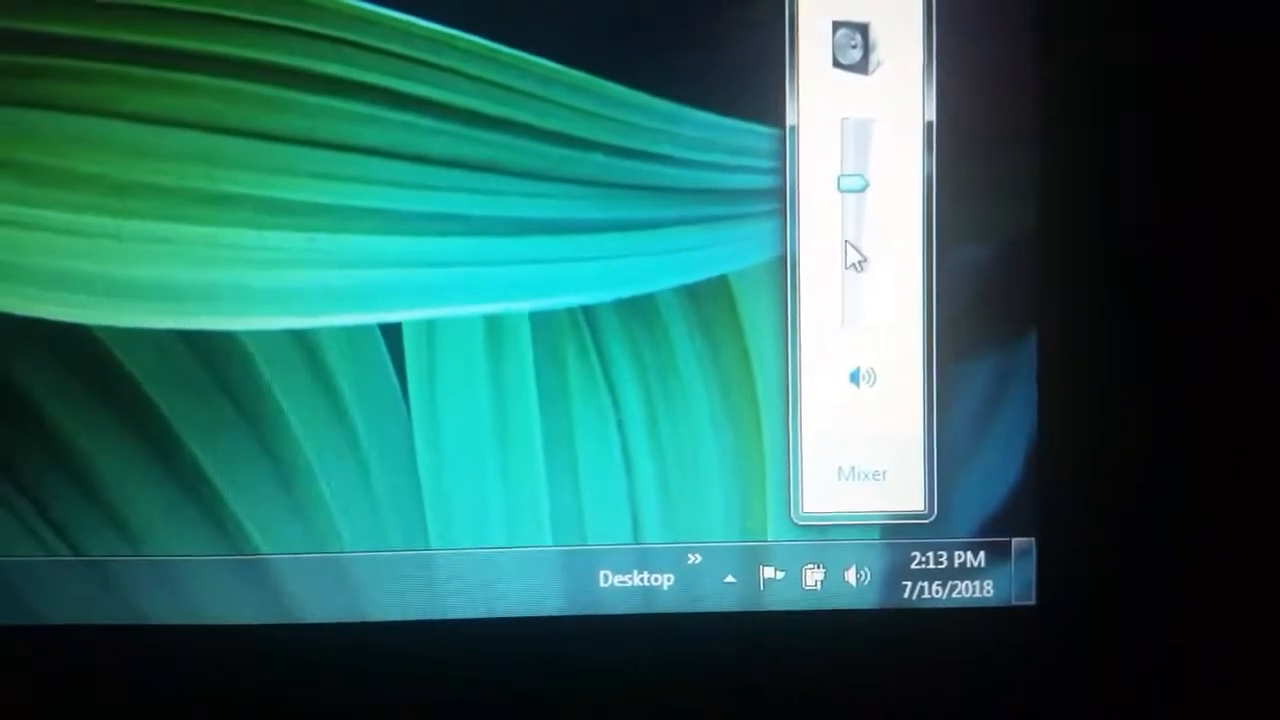
left_click_drag(850, 183, 862, 190)
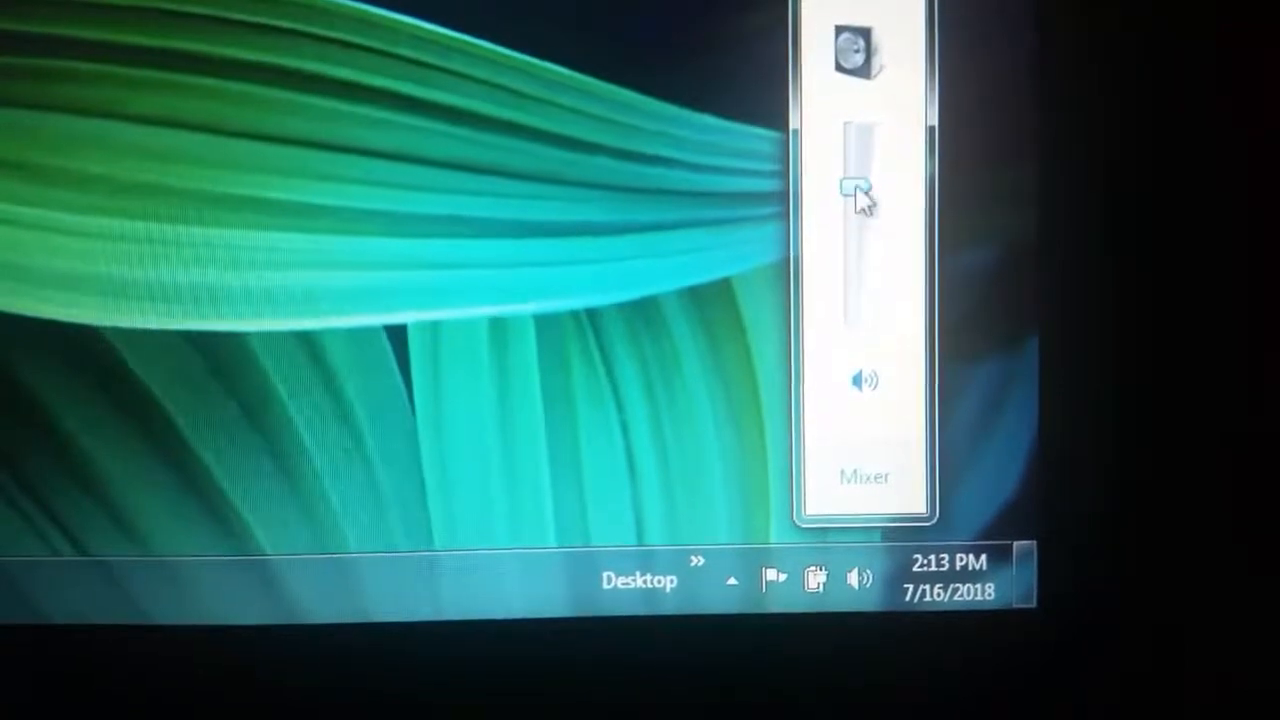
left_click_drag(855, 190, 860, 115)
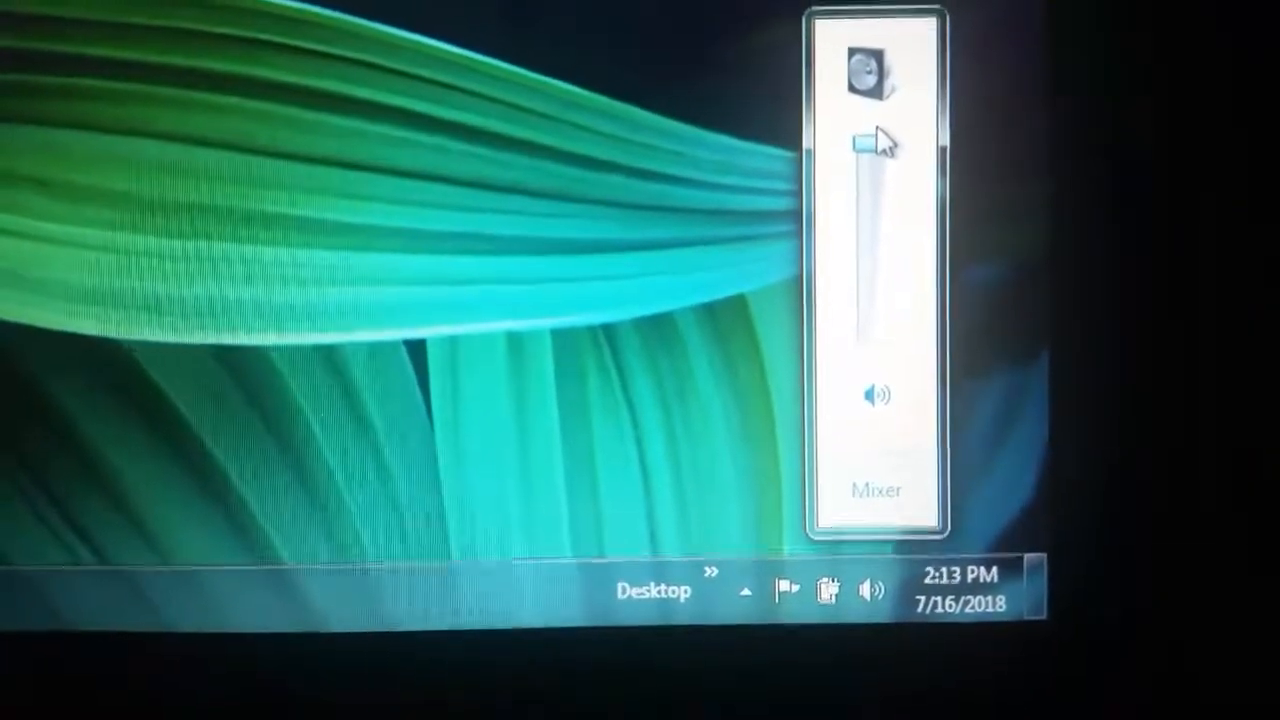
left_click_drag(865, 140, 865, 180)
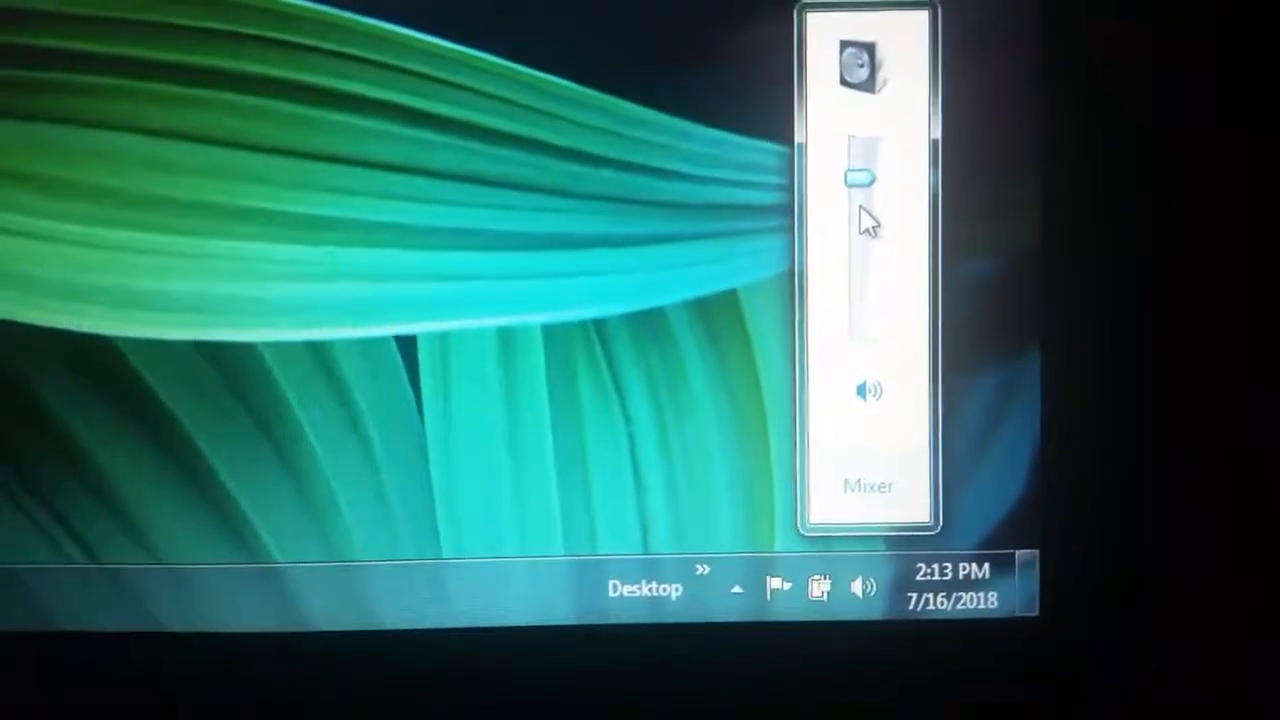
left_click_drag(862, 178, 855, 215)
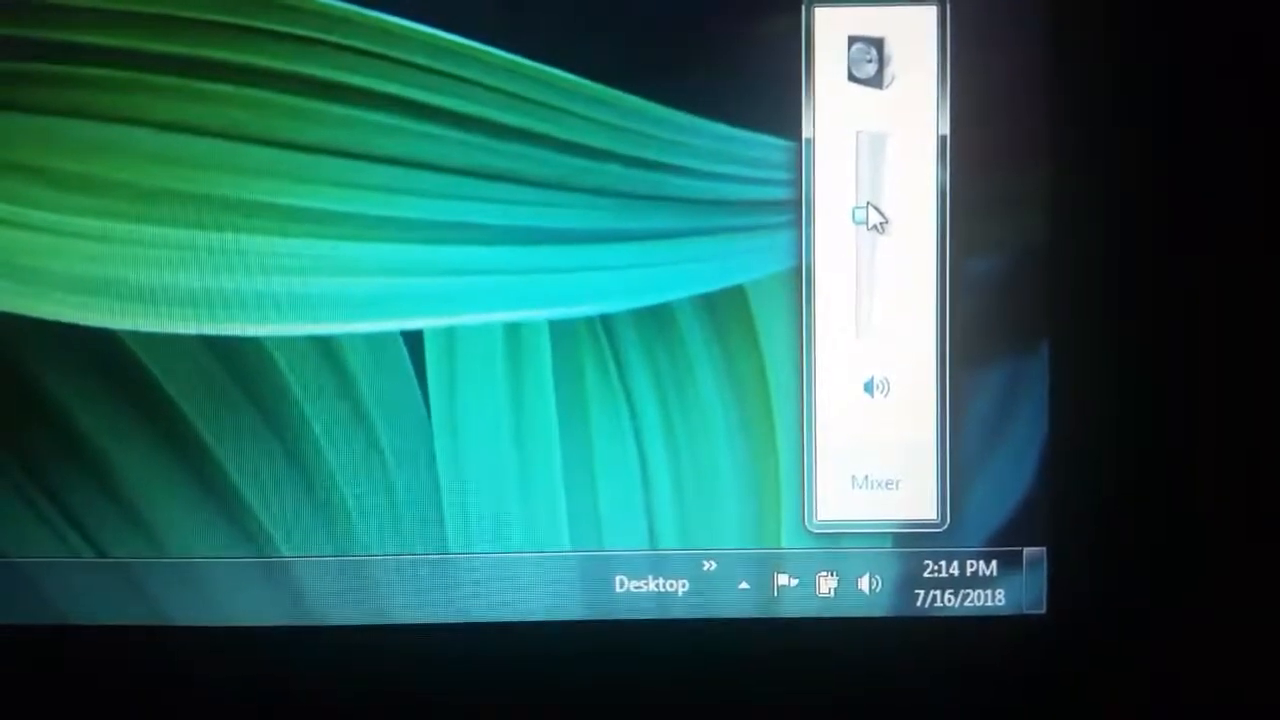
left_click_drag(865, 215, 868, 175)
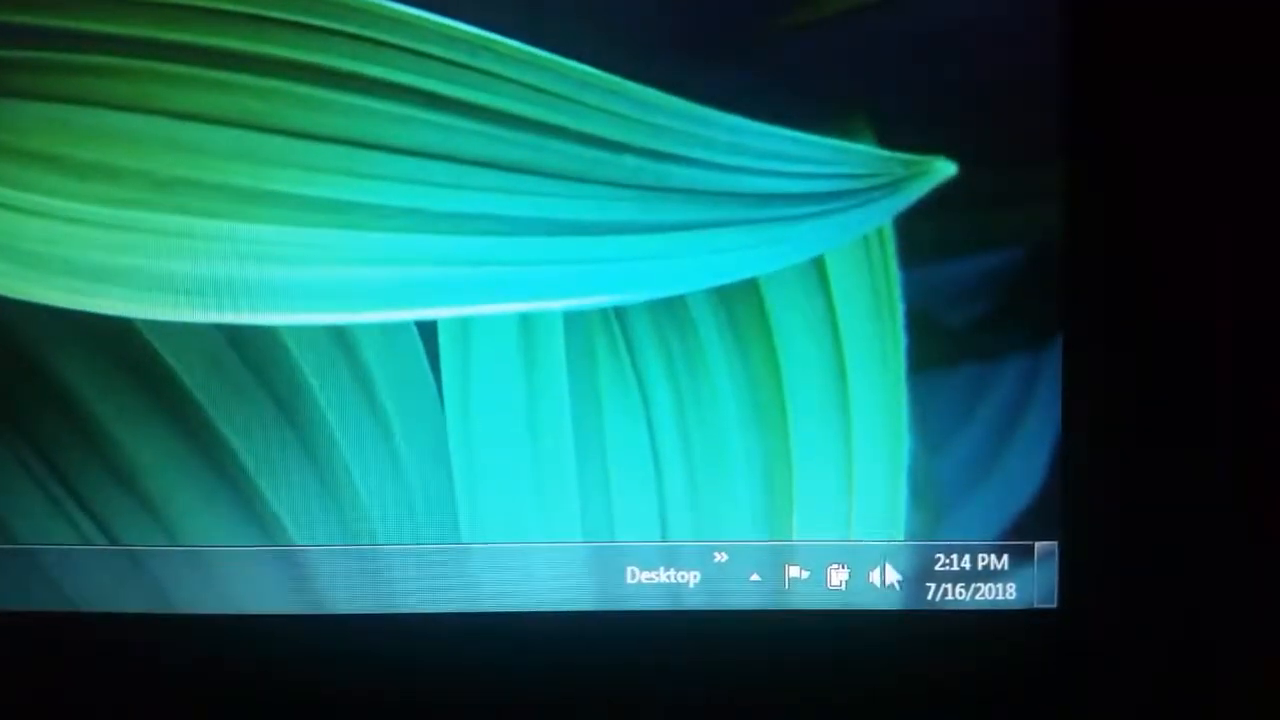
Step: Show disabled devices in the Recording list to reveal Rec. Playback and open its actions
right_click(884, 575)
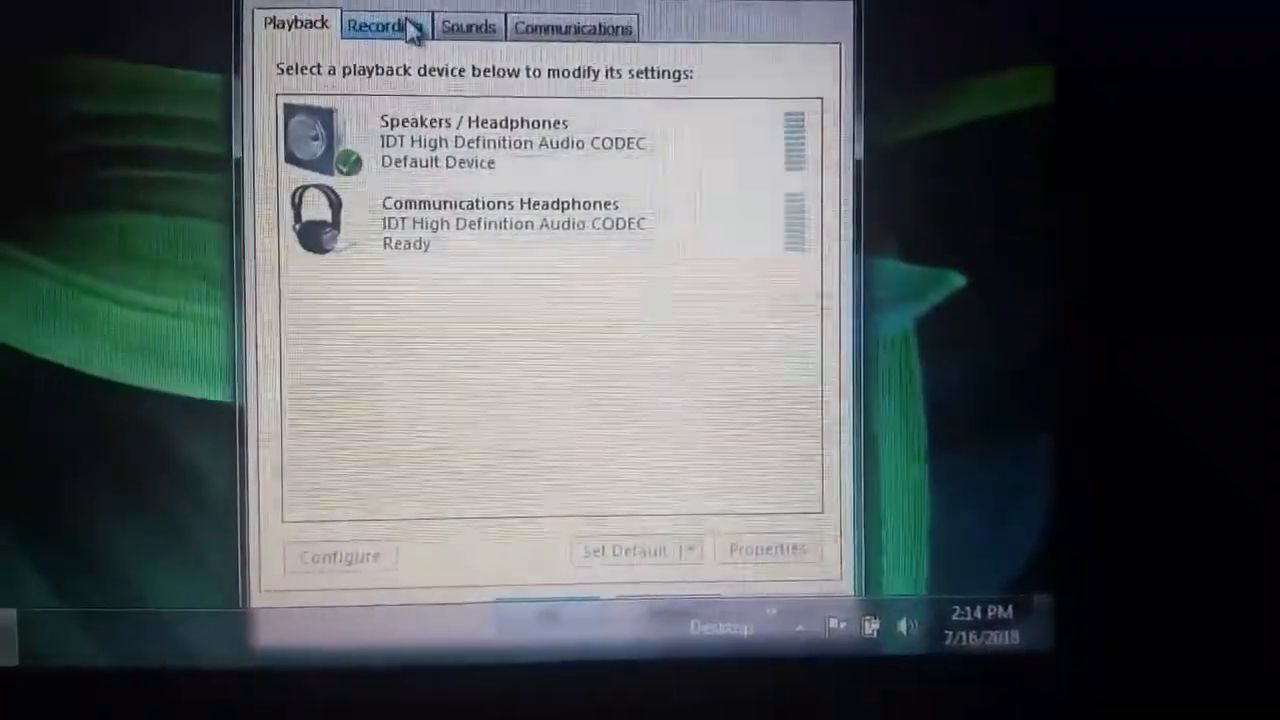
left_click(380, 27)
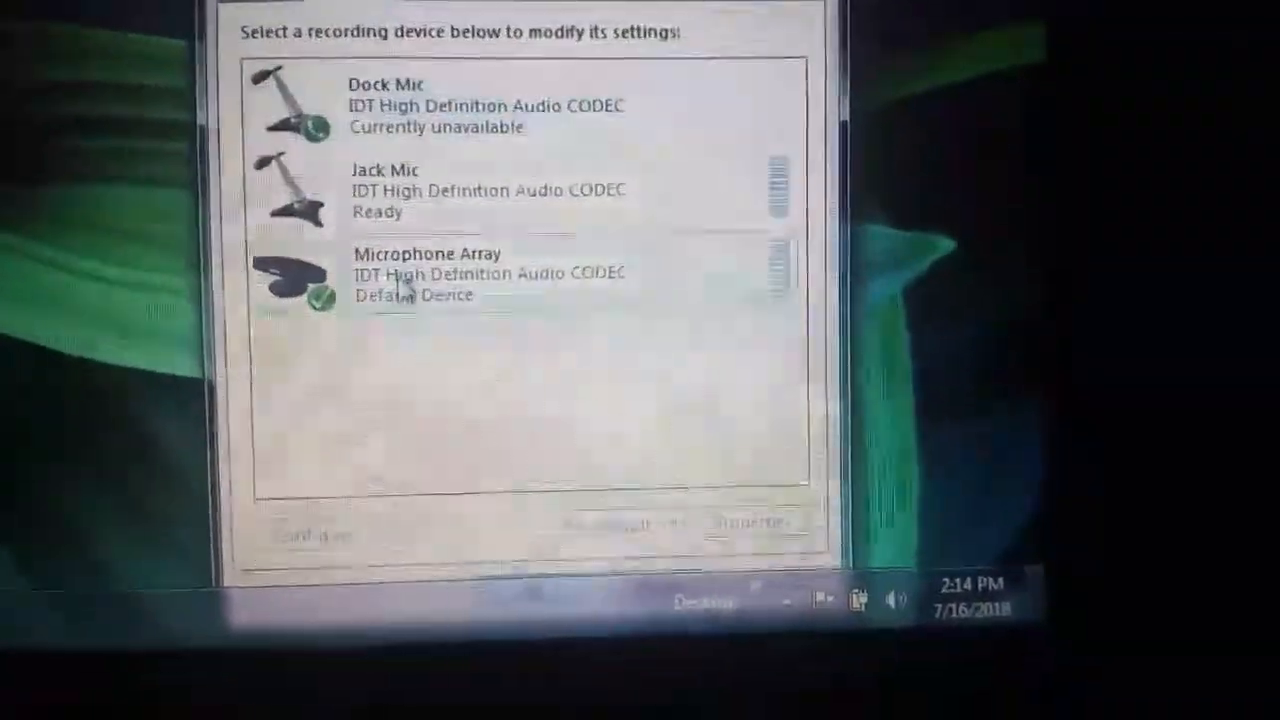
right_click(550, 420)
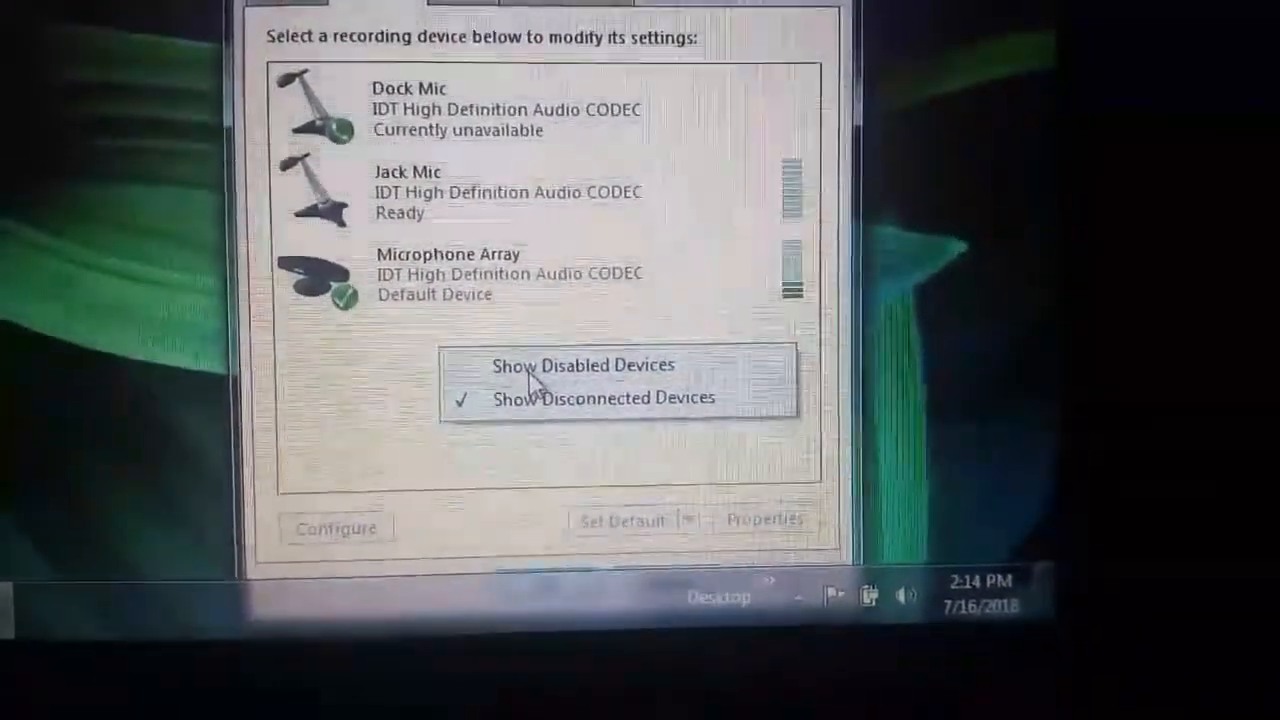
left_click(583, 365)
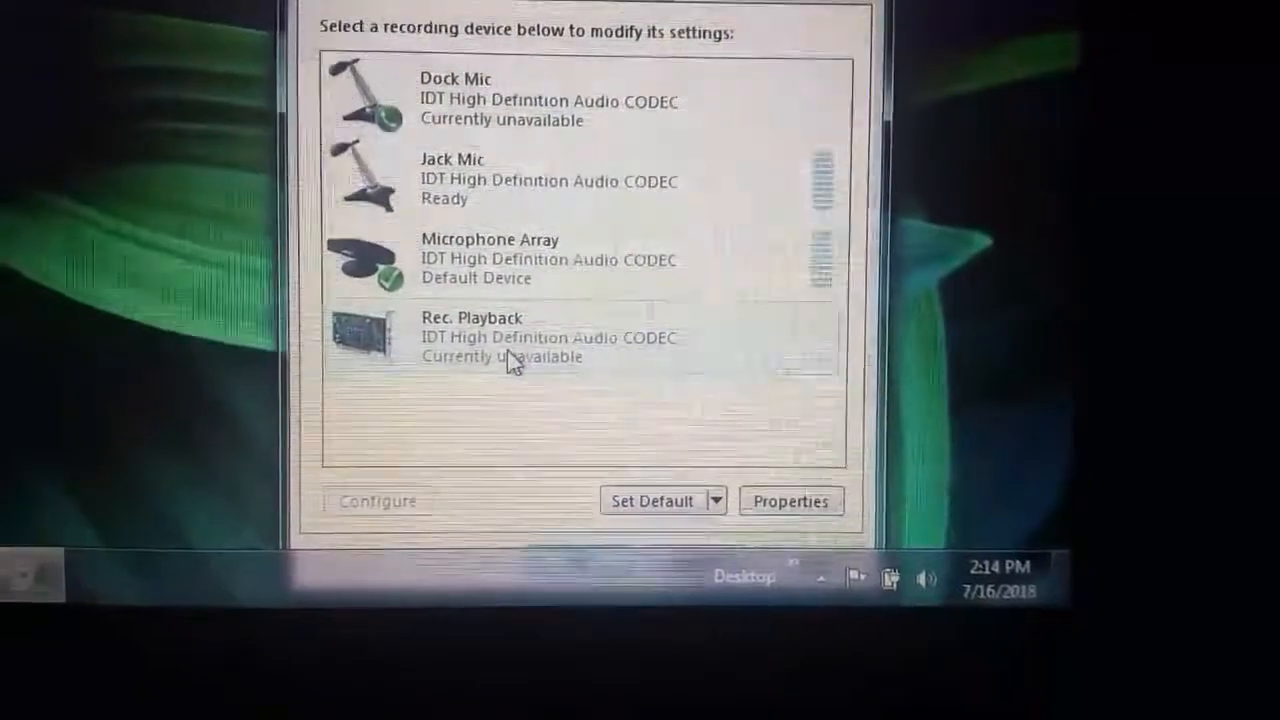
right_click(510, 390)
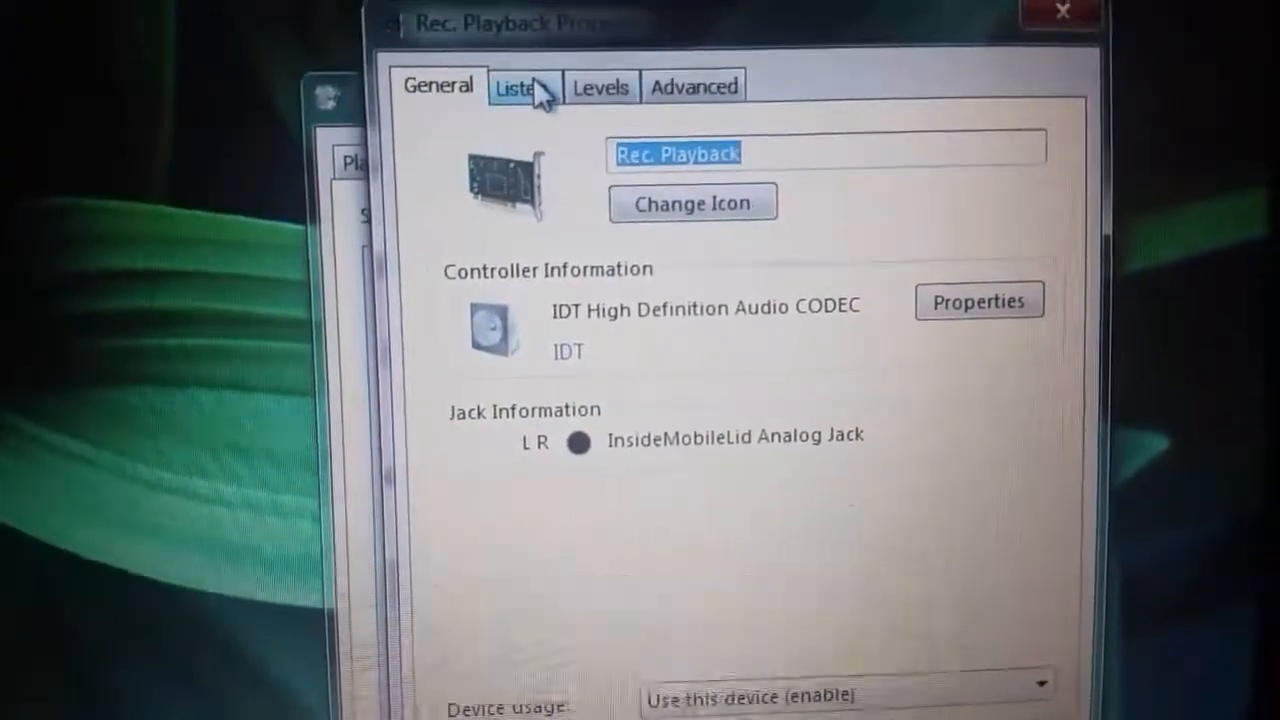
Step: Enable 'Listen to this device' for Rec. Playback and route it through Communications Headphones
left_click(518, 86)
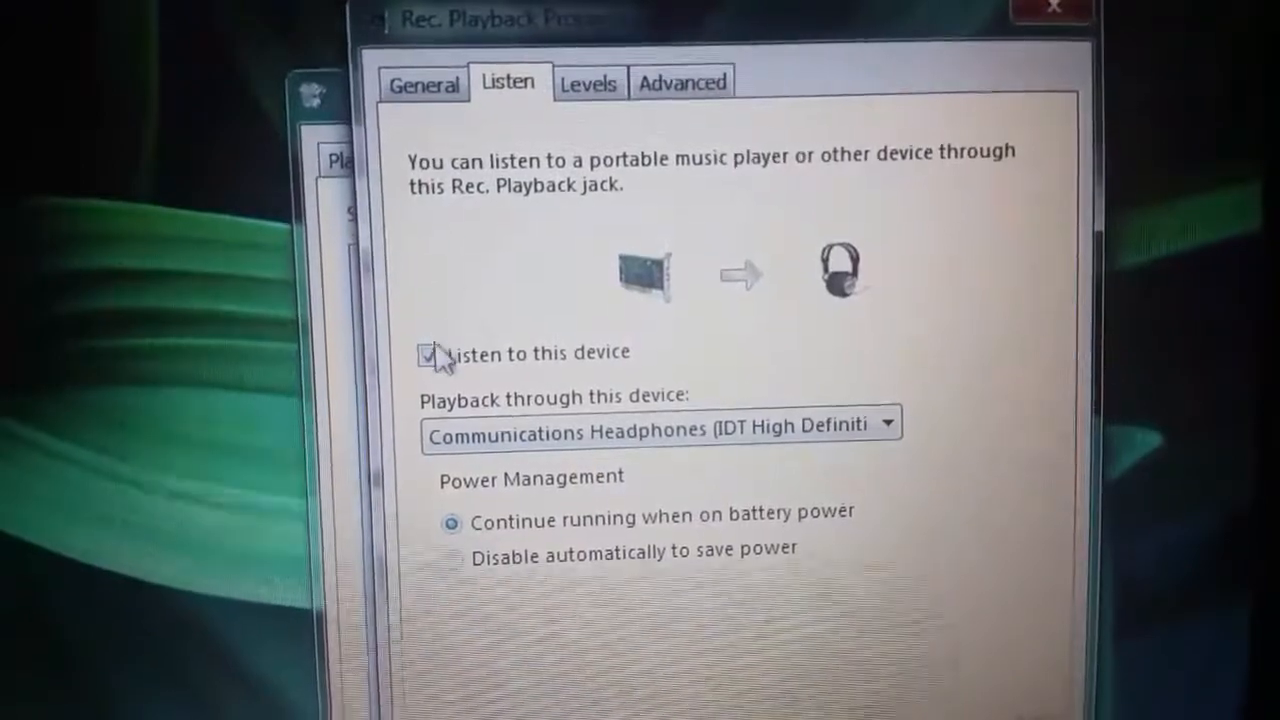
left_click(434, 352)
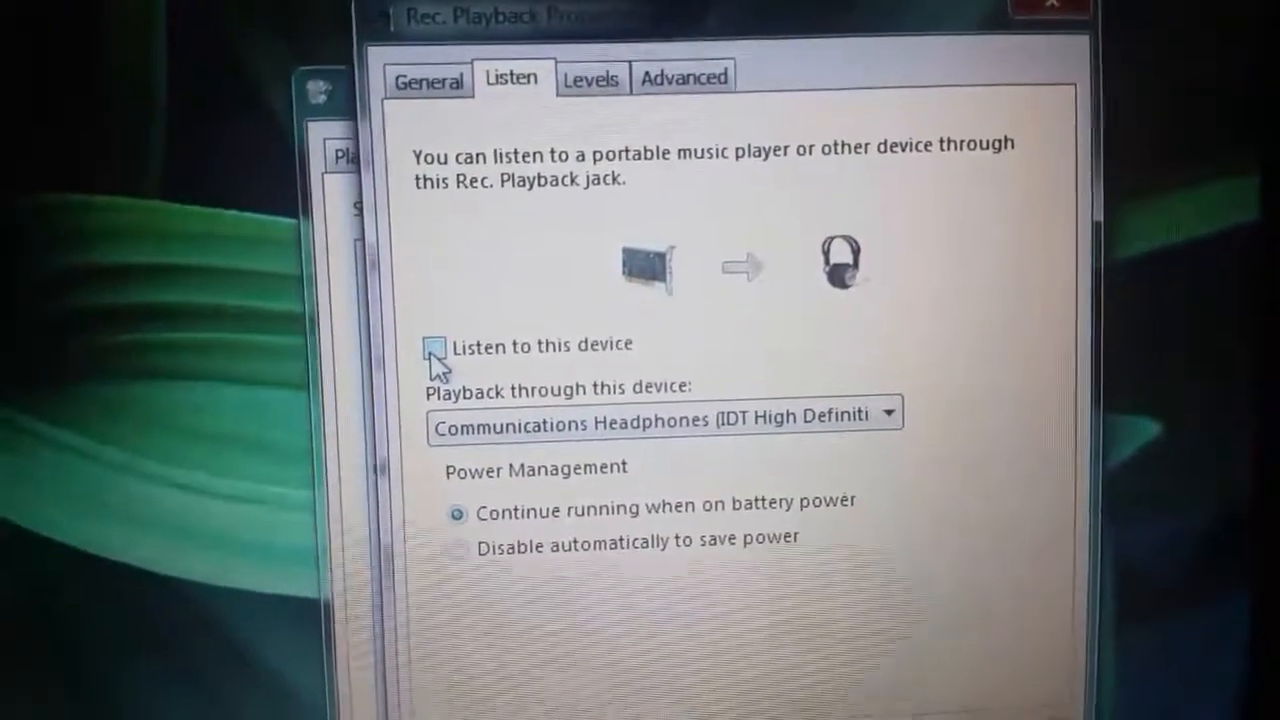
left_click(435, 344)
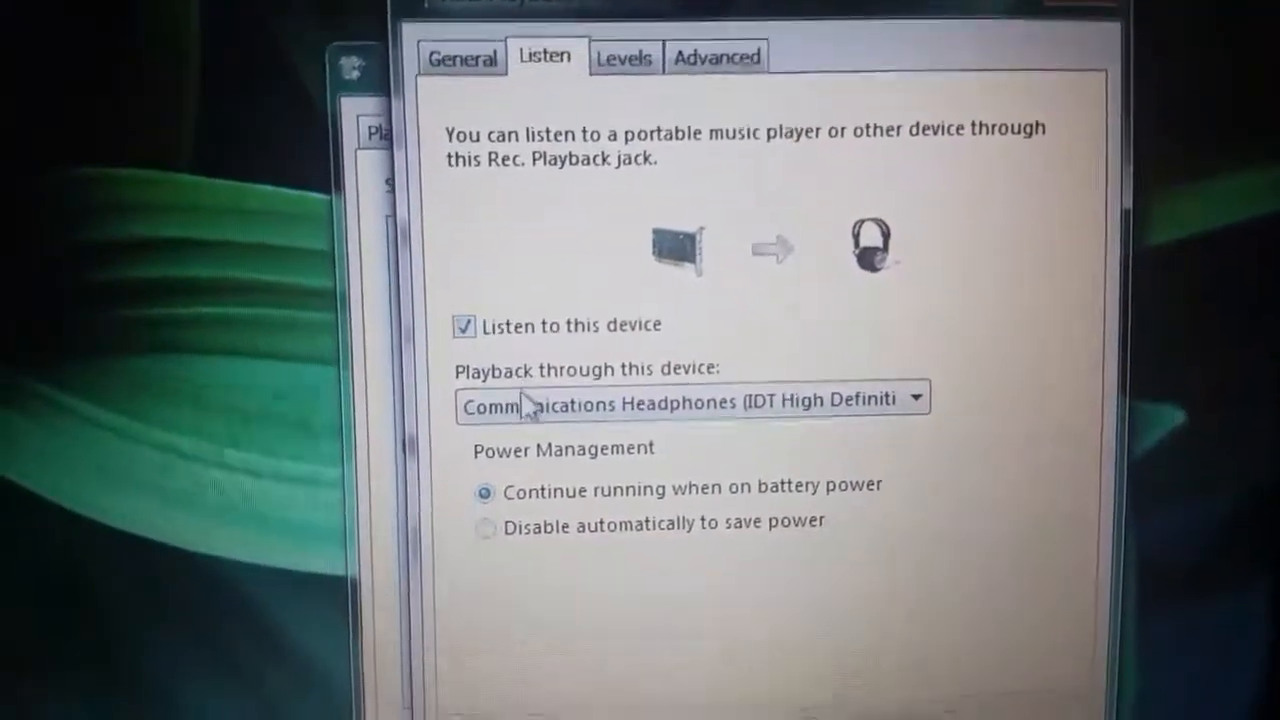
left_click(910, 401)
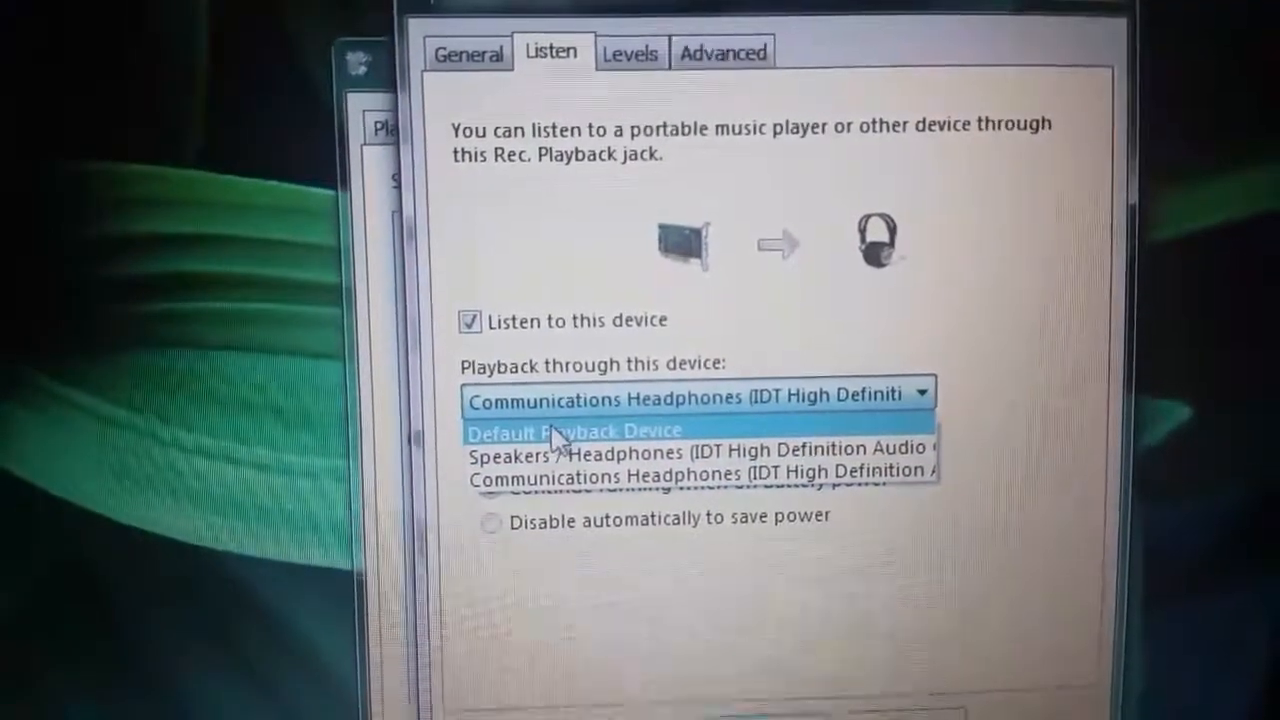
left_click(575, 430)
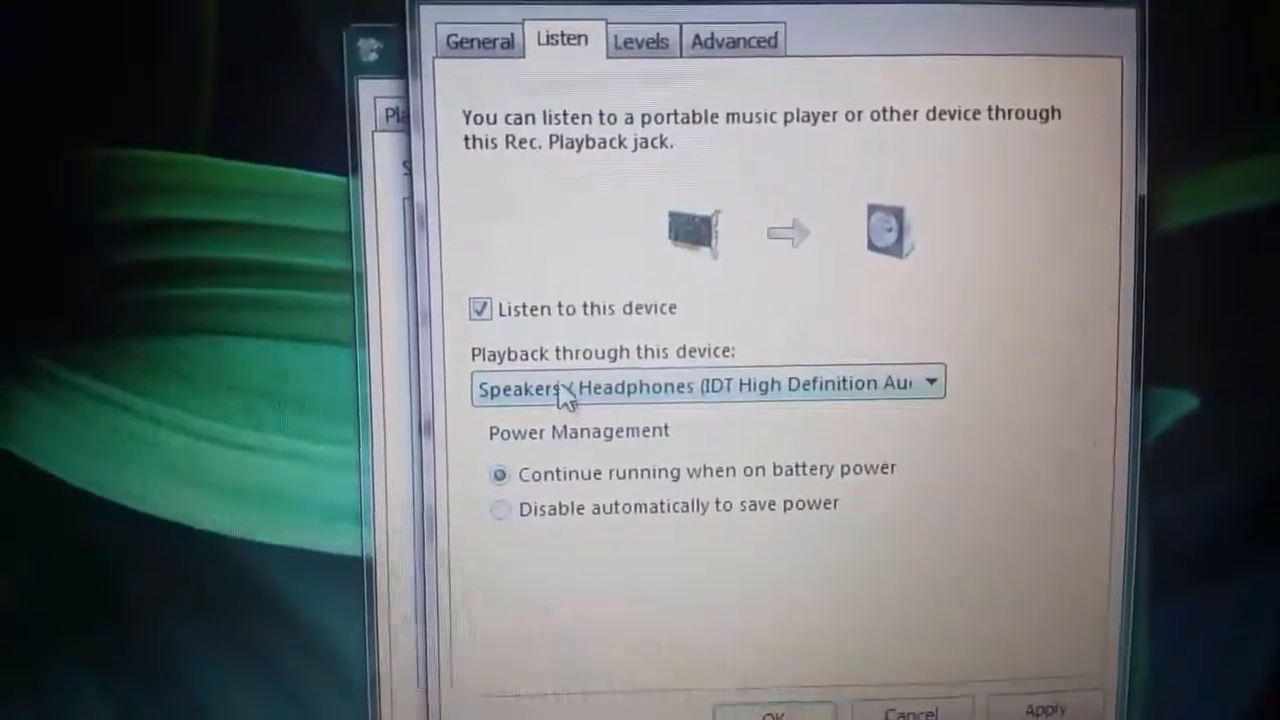
left_click(925, 383)
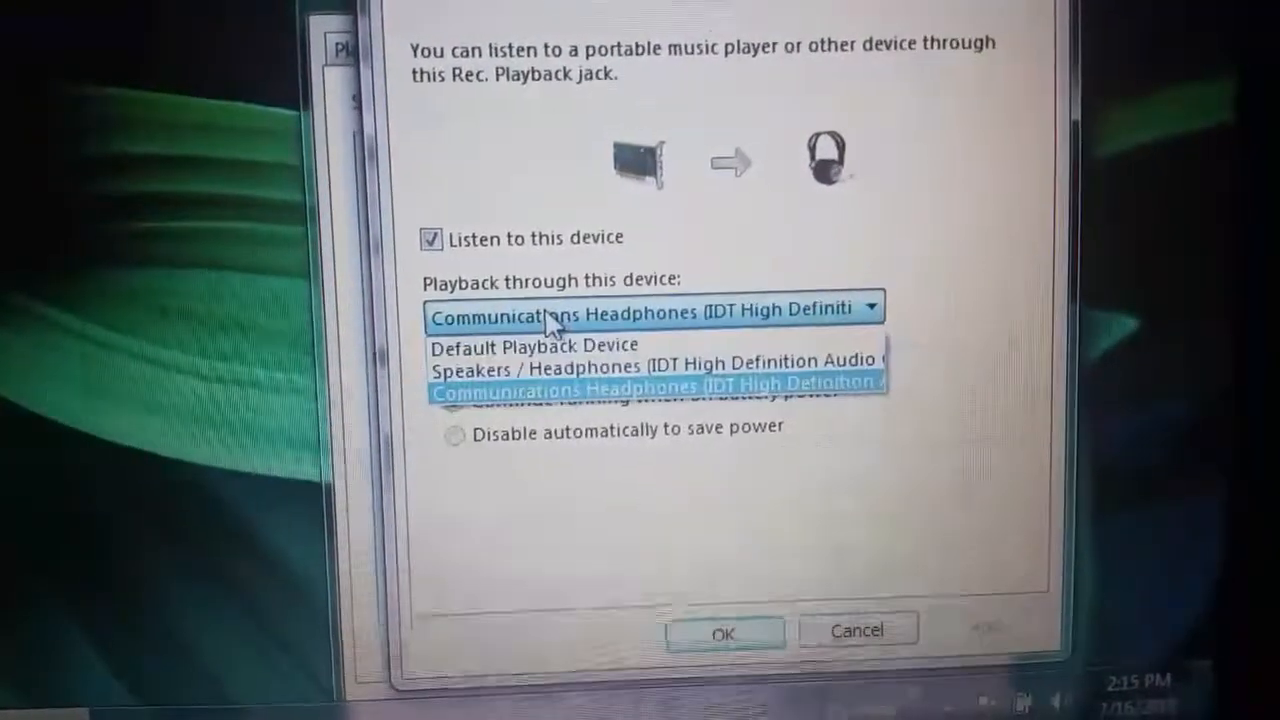
left_click(534, 345)
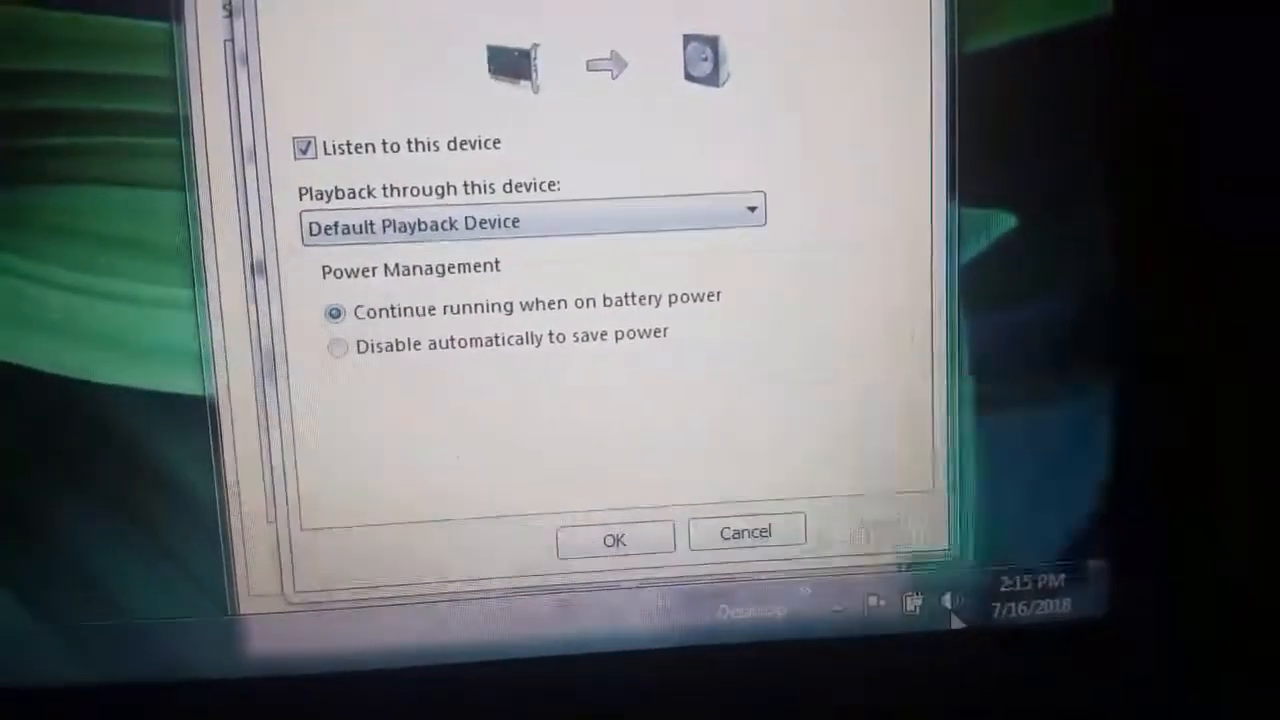
Step: Confirm Communications Headphones as Rec. Playback's output and close its properties with OK
left_click(955, 603)
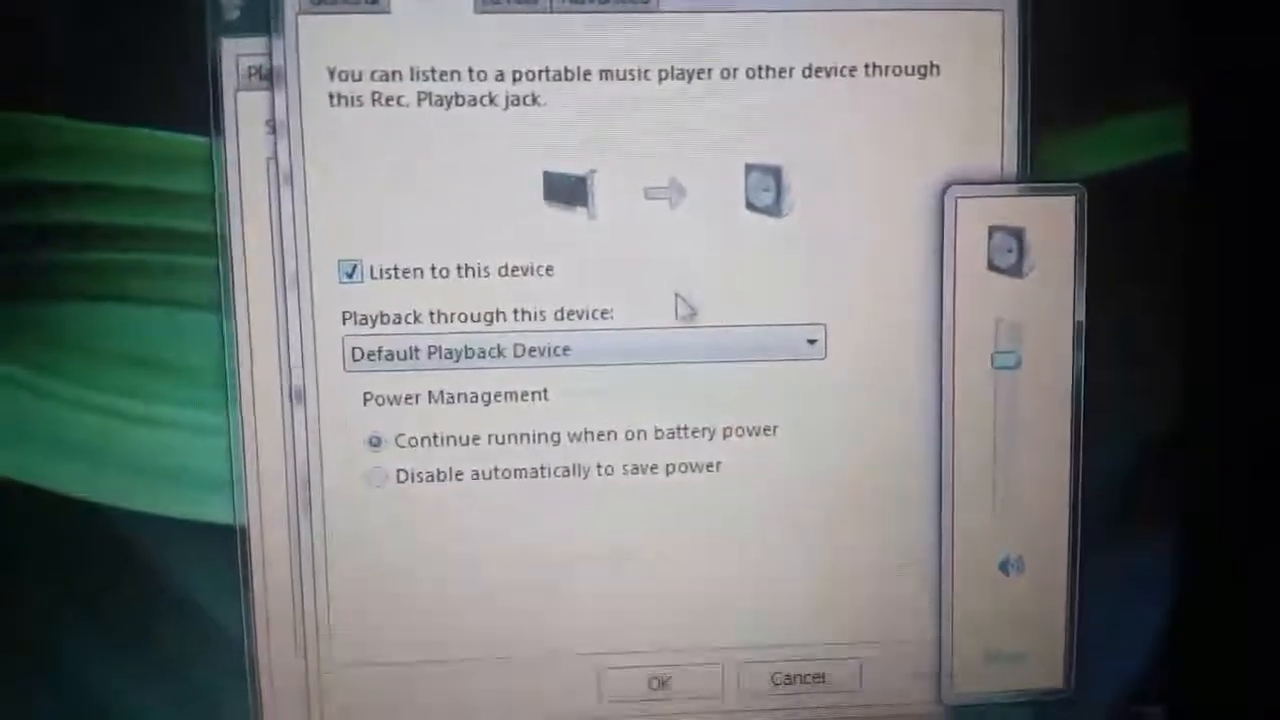
left_click(810, 342)
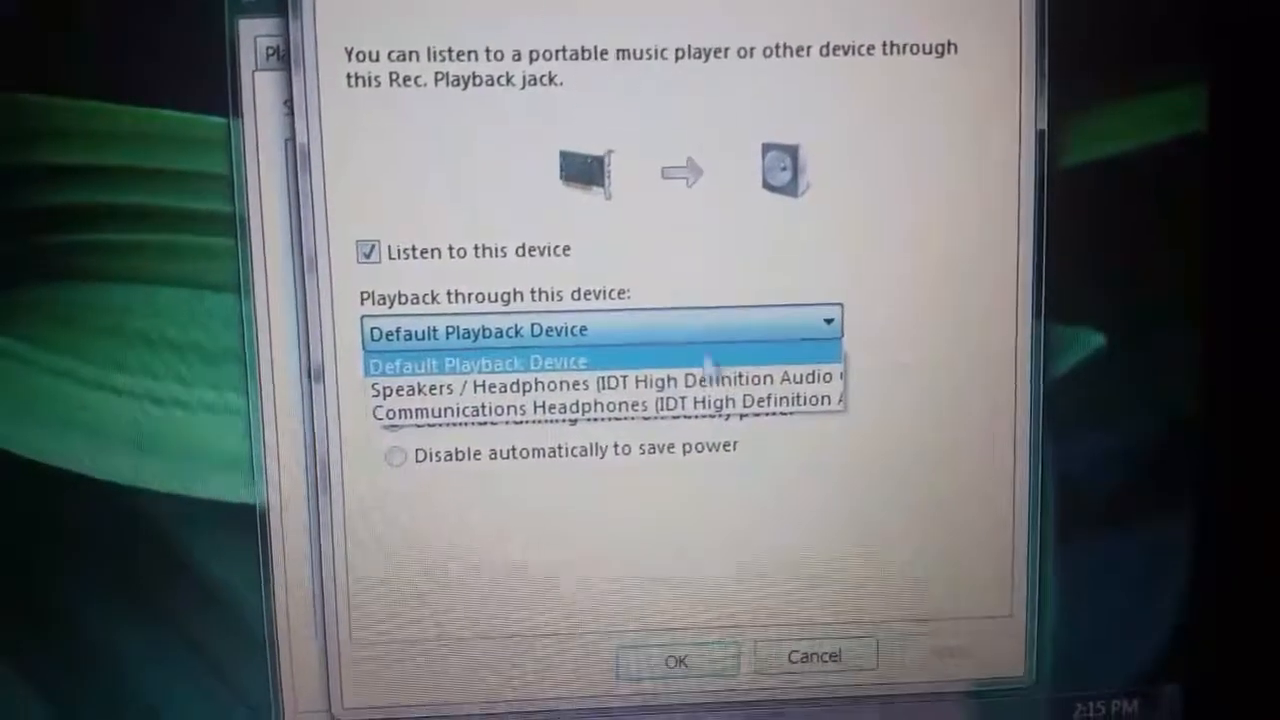
left_click(600, 409)
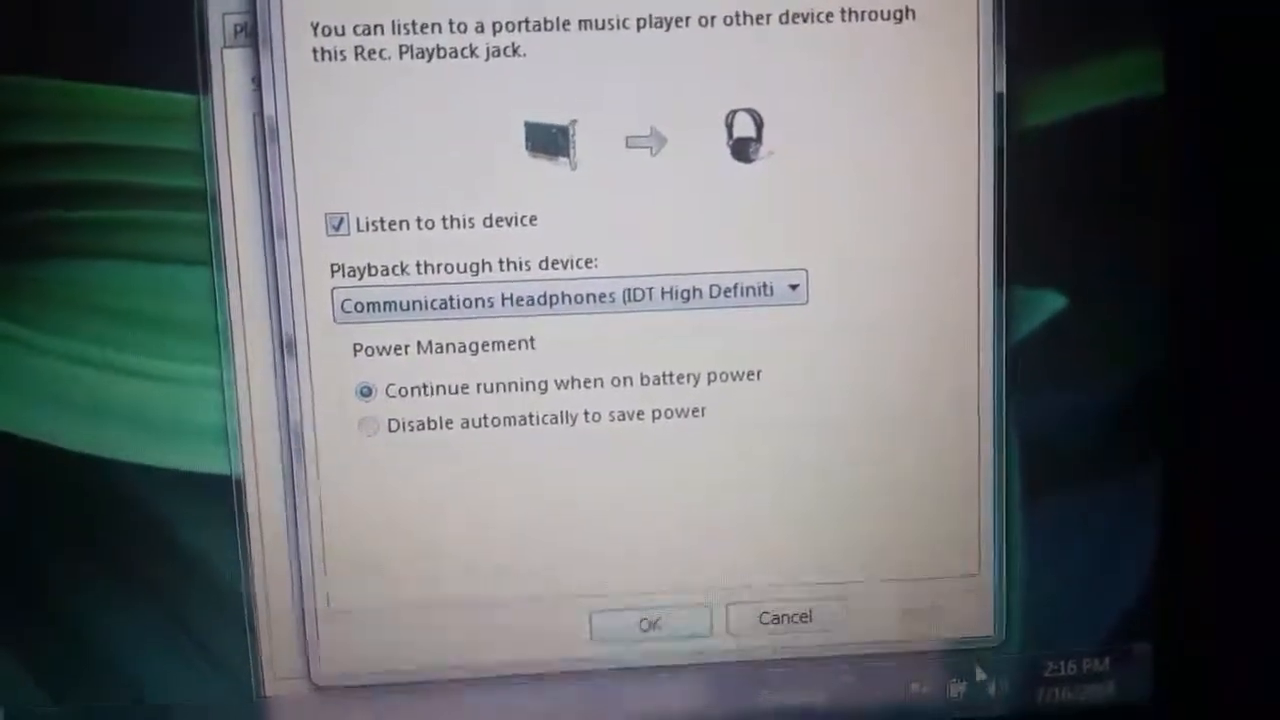
left_click(1016, 689)
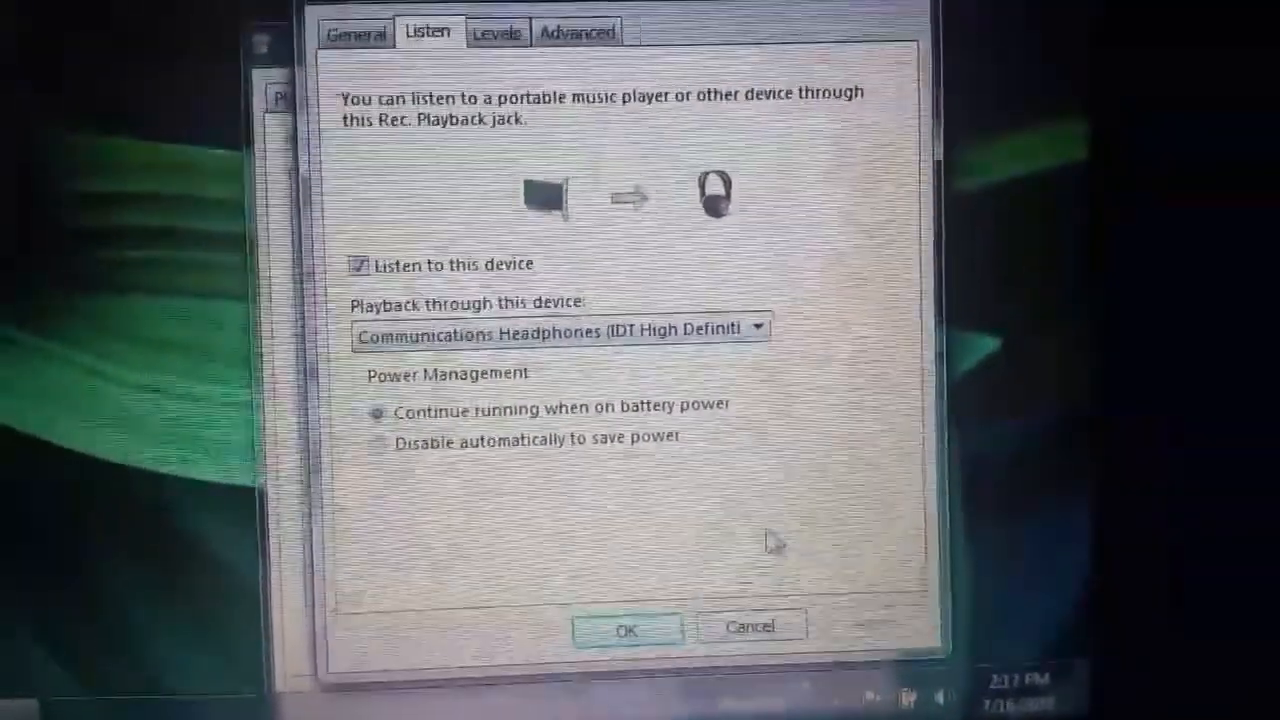
left_click(627, 629)
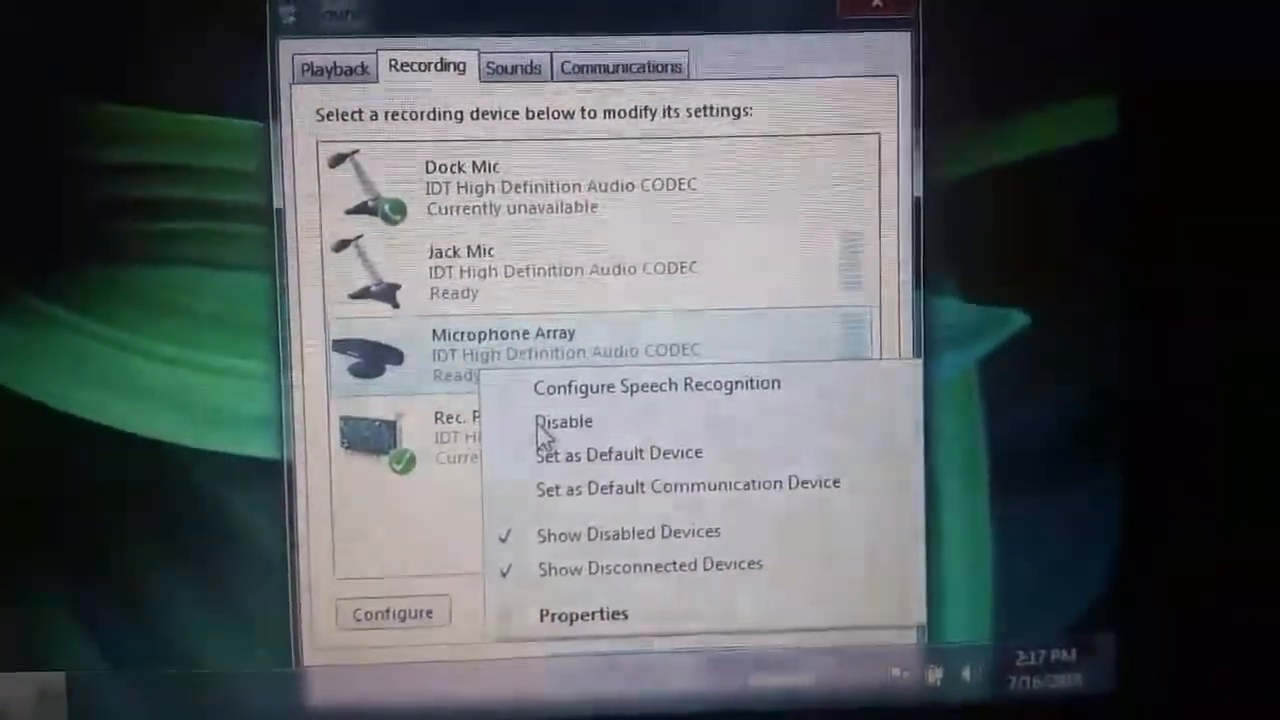
Step: Disable Microphone Array and Jack Mic from their right-click menus
left_click(563, 420)
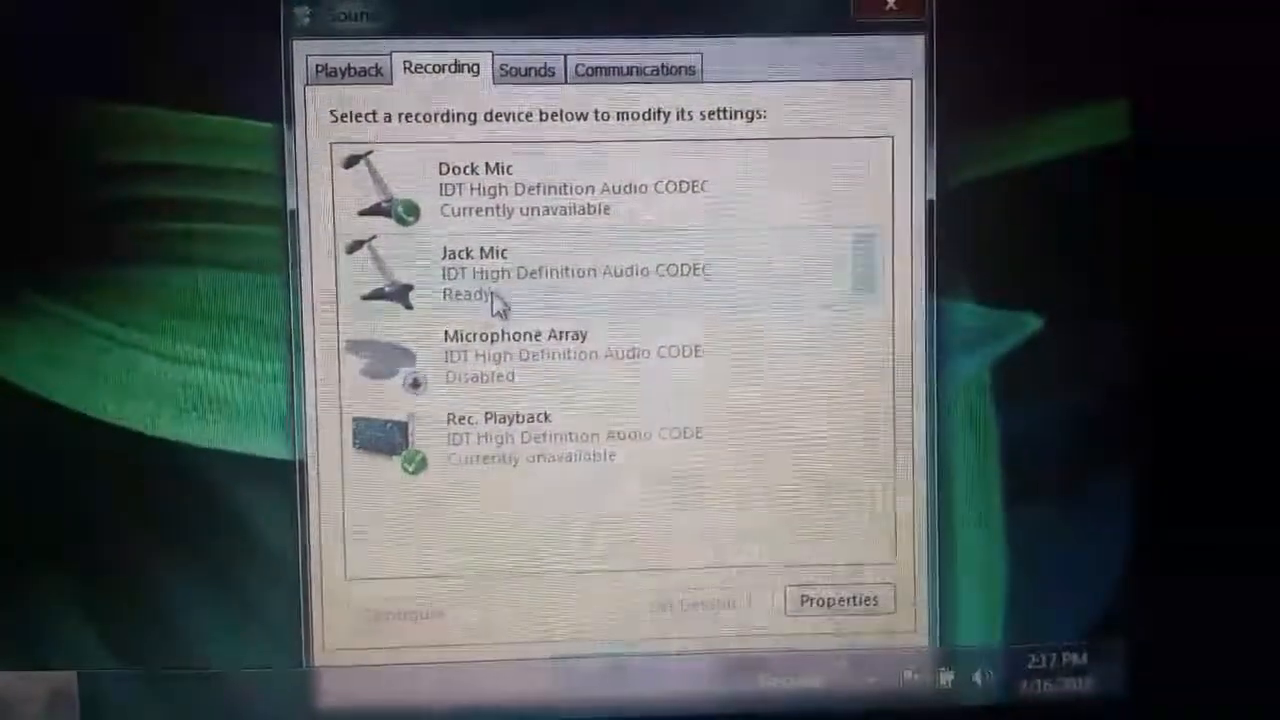
right_click(475, 270)
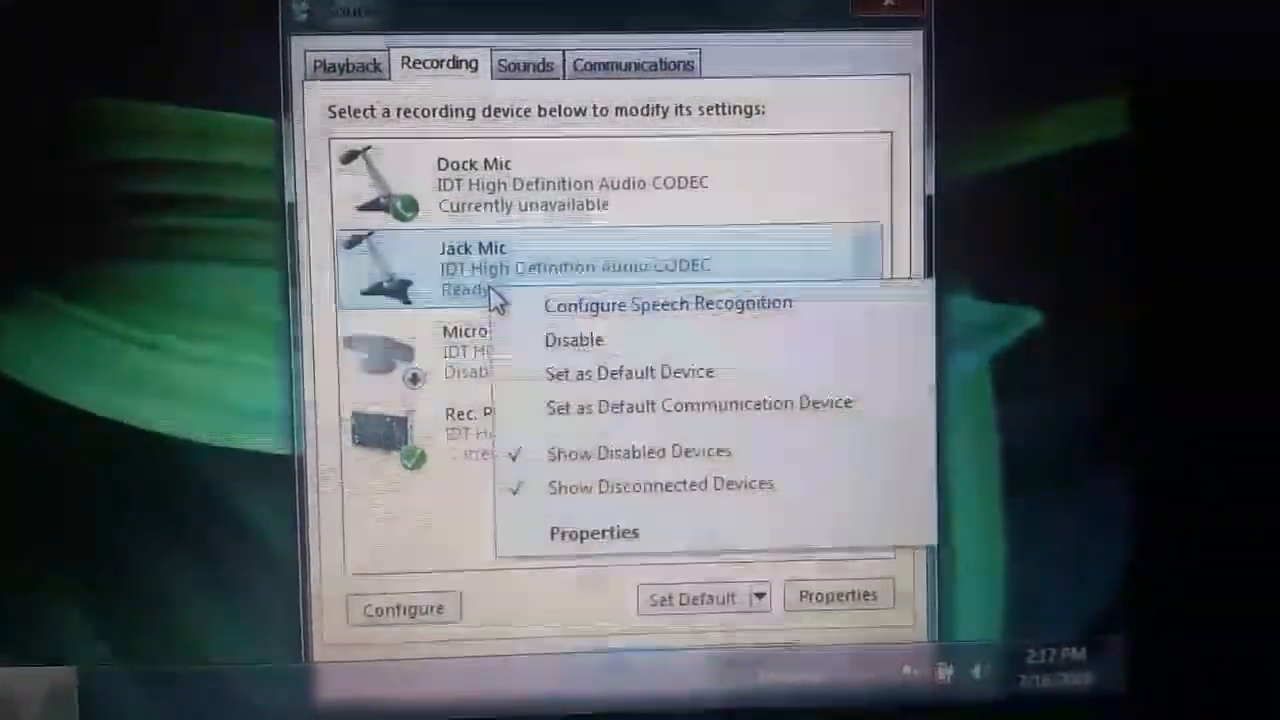
left_click(574, 340)
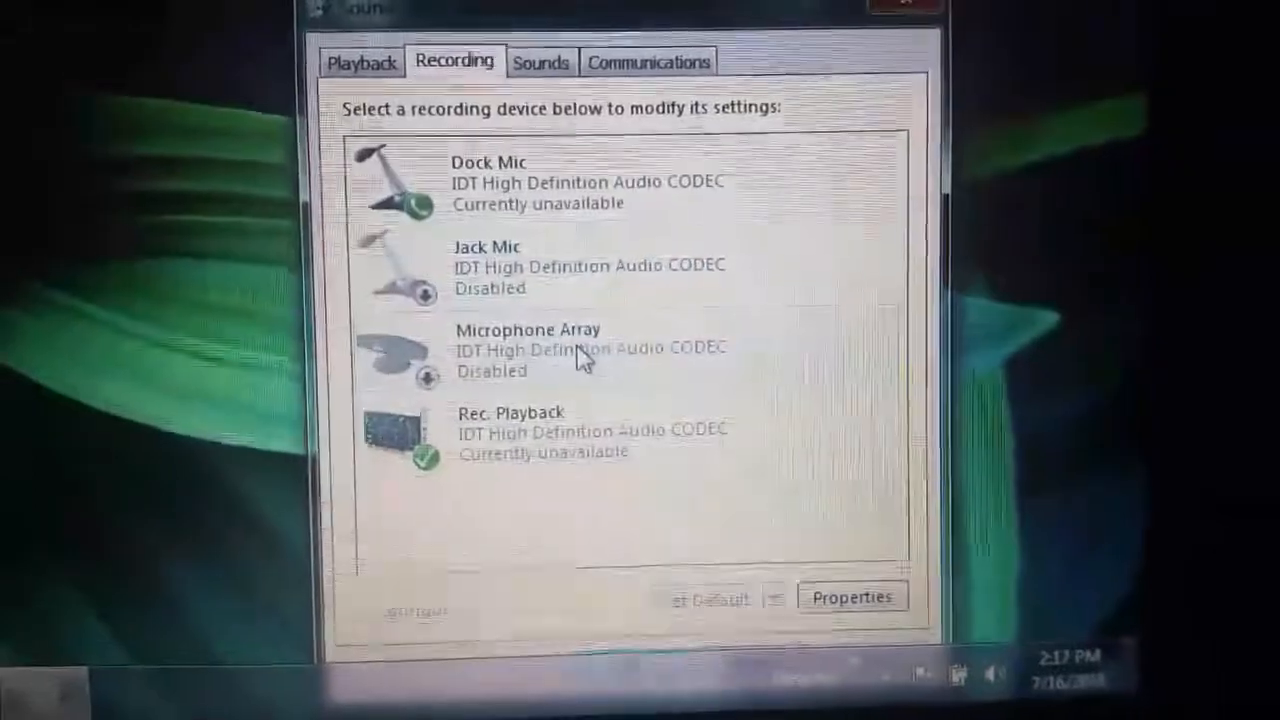
right_click(580, 360)
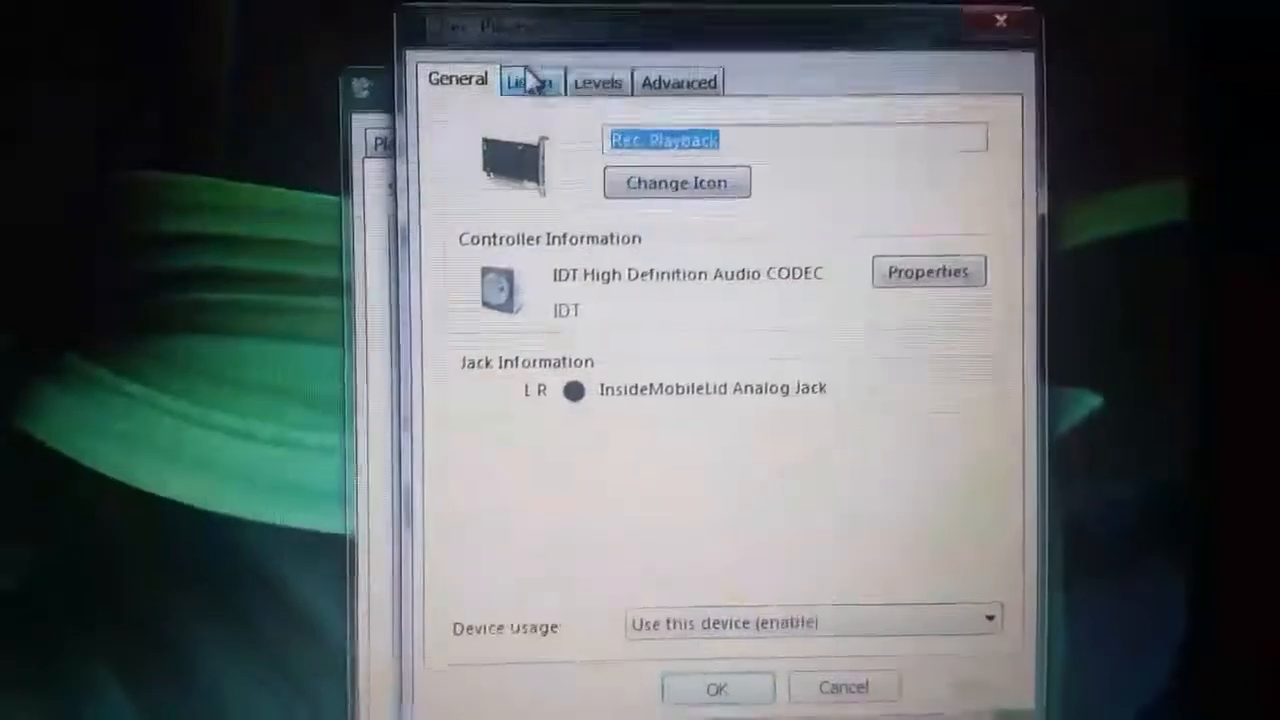
Step: Turn on 'Listen to this device' in Rec. Playback's Listen settings
left_click(530, 81)
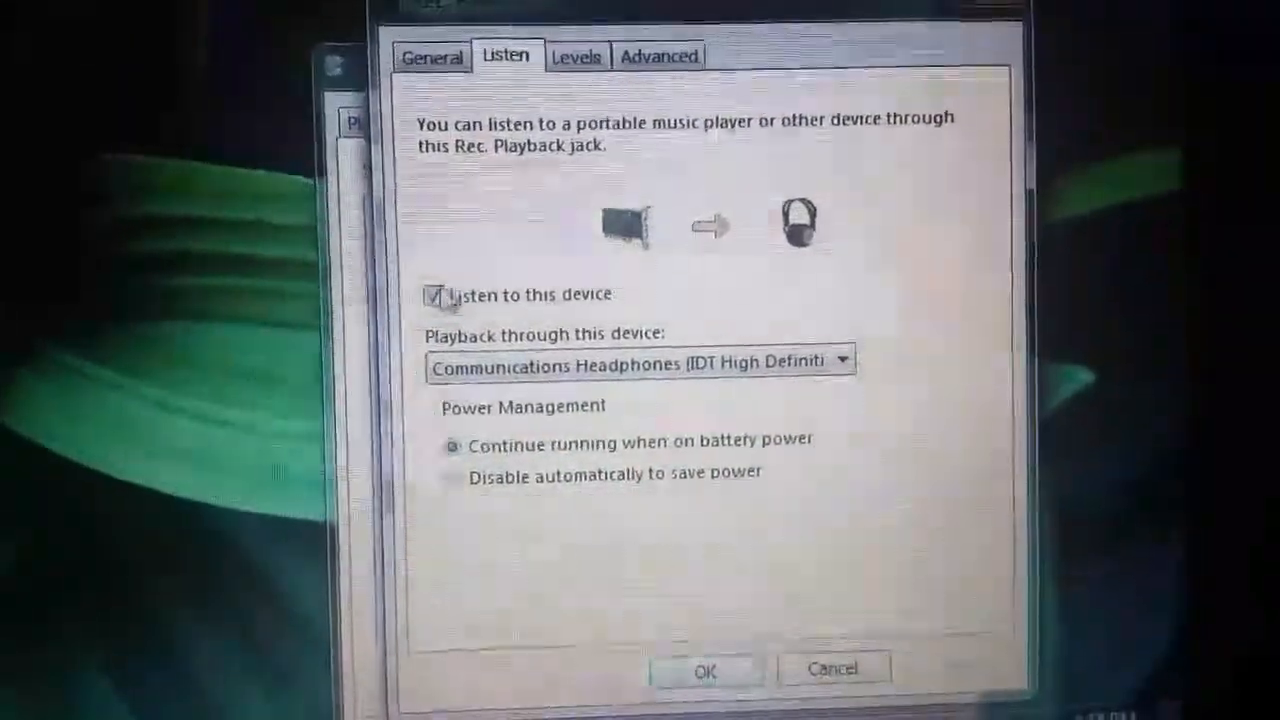
left_click(843, 360)
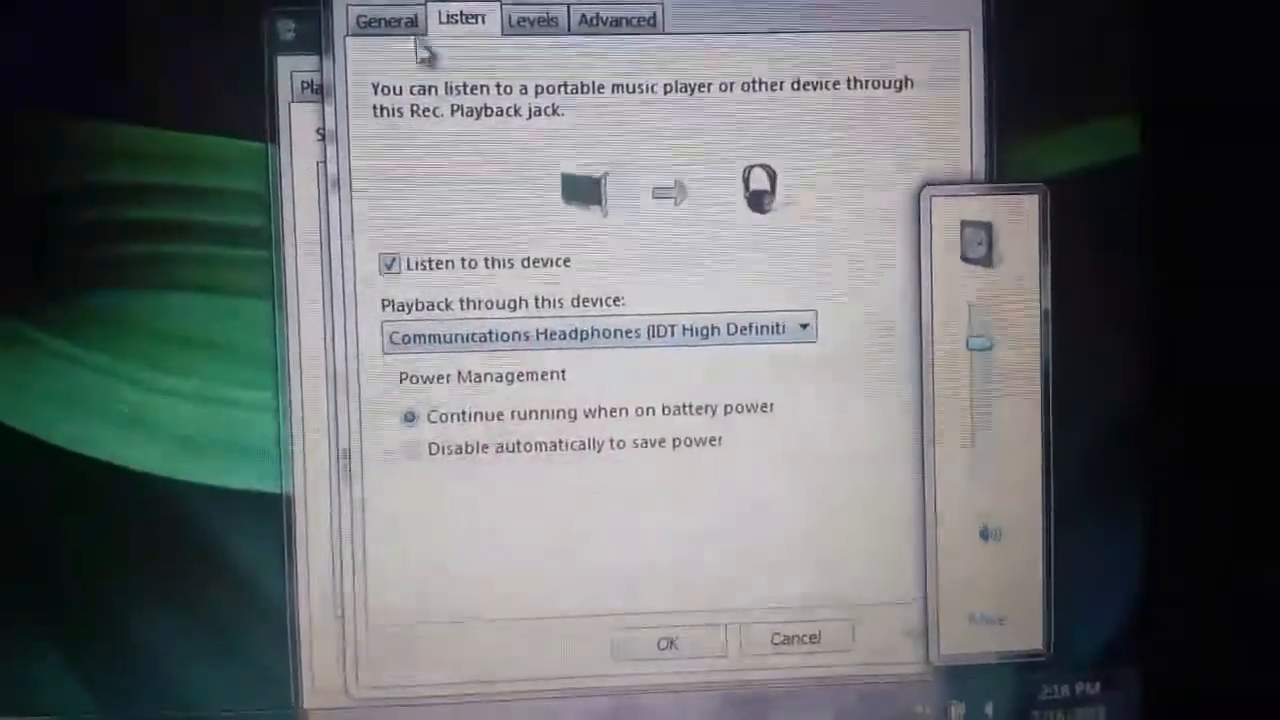
left_click(393, 17)
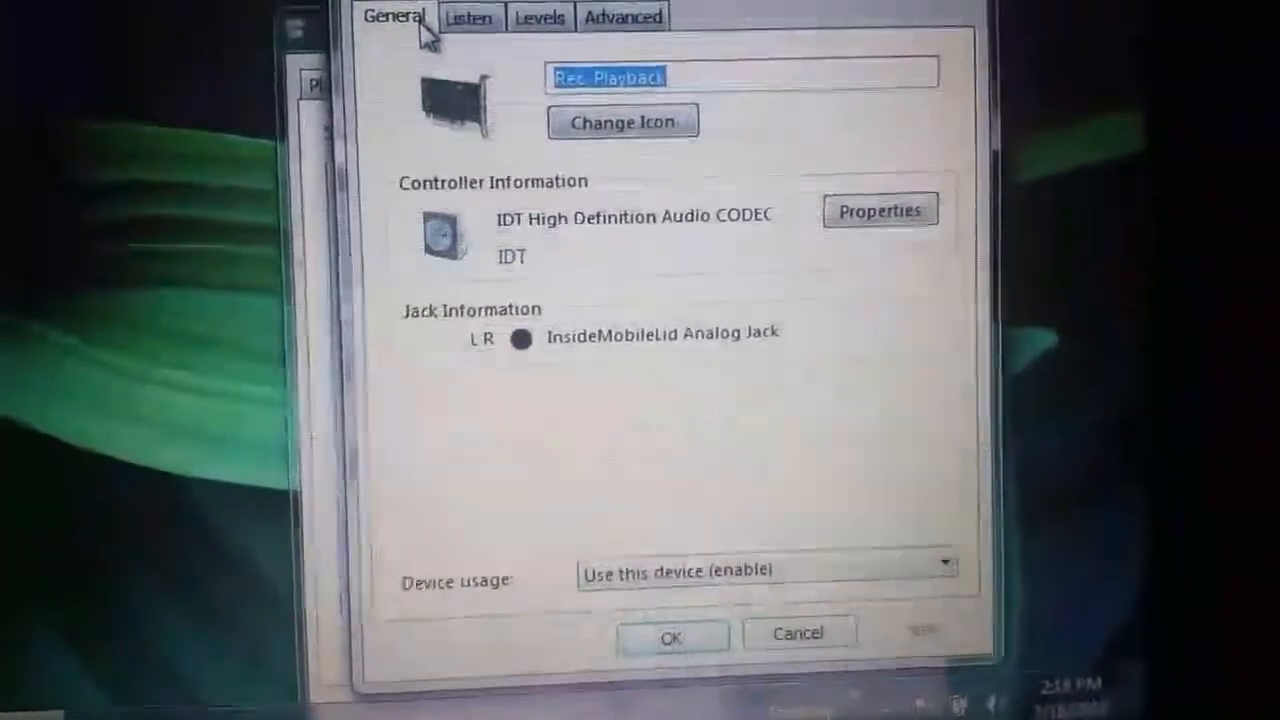
left_click(468, 17)
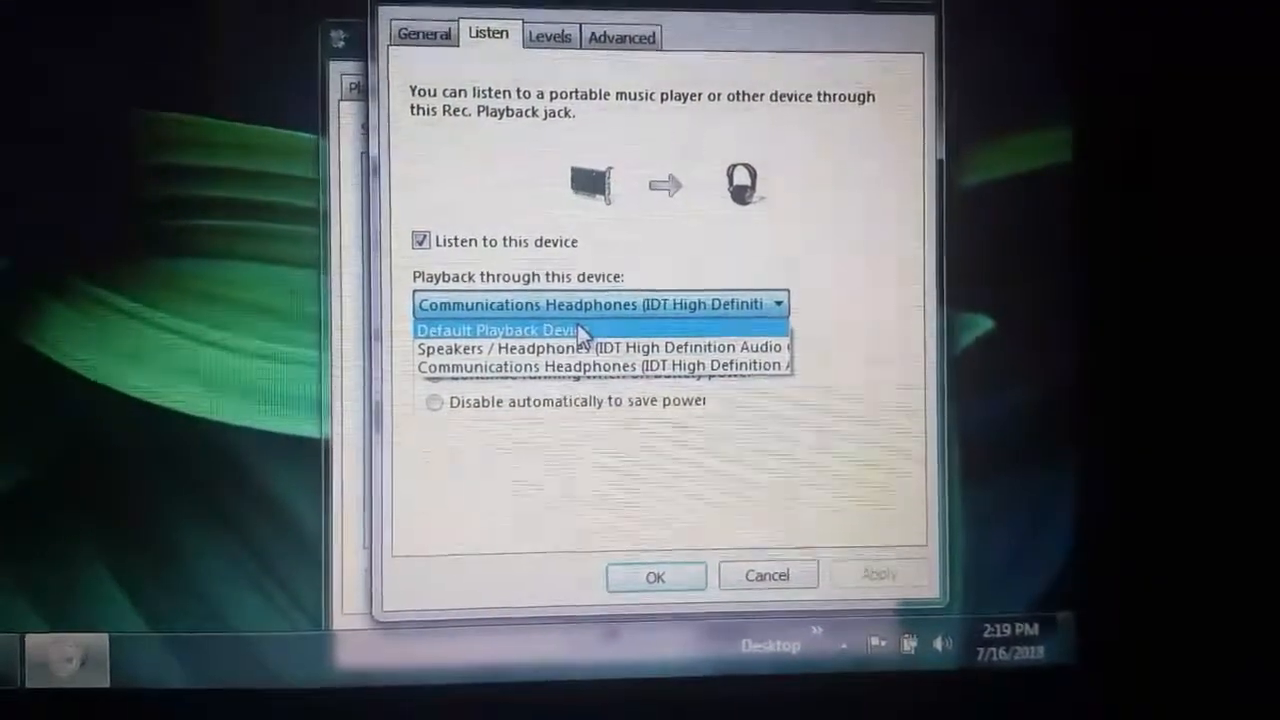
Step: Apply Default Playback Device, then switch playback to Communications Headphones
left_click(497, 330)
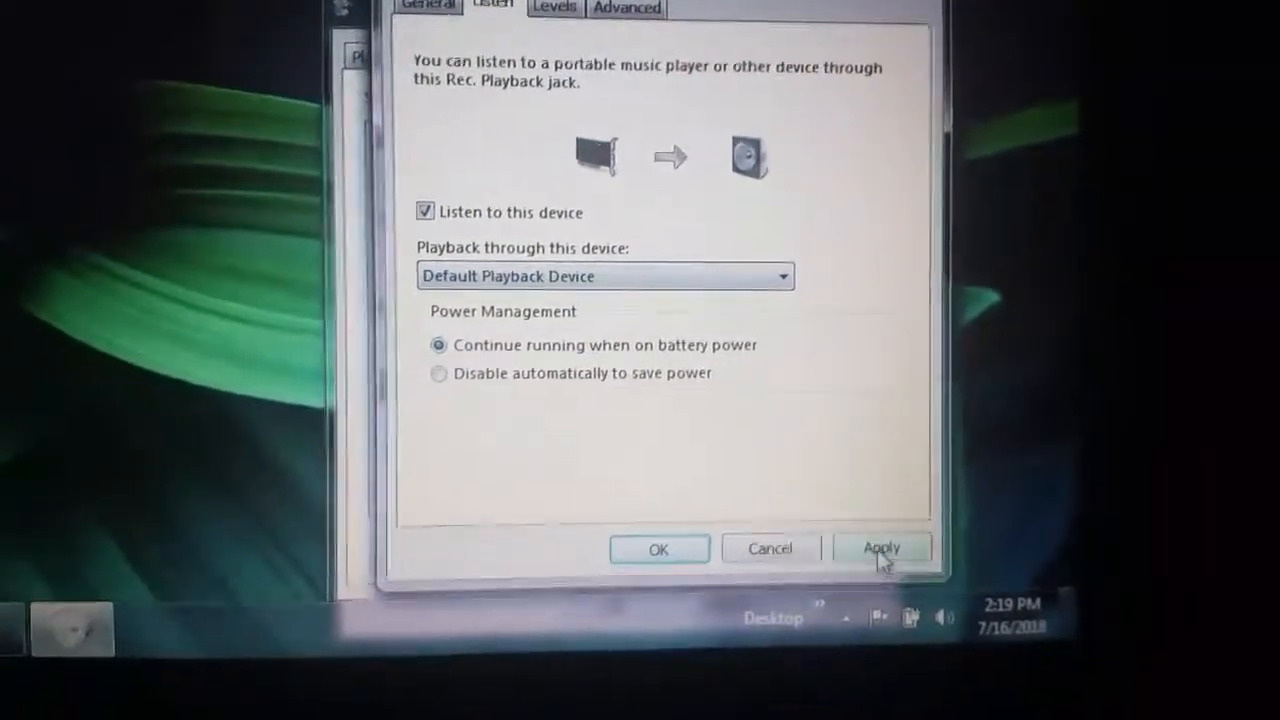
left_click(881, 548)
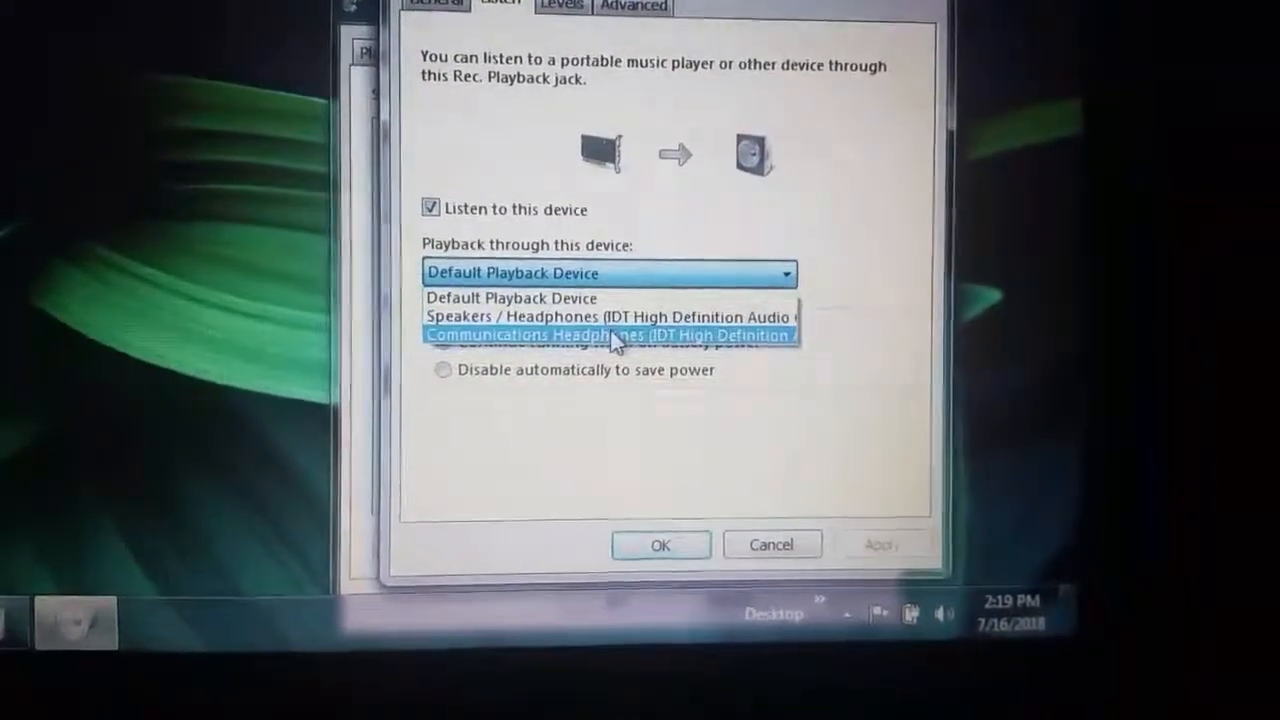
left_click(610, 335)
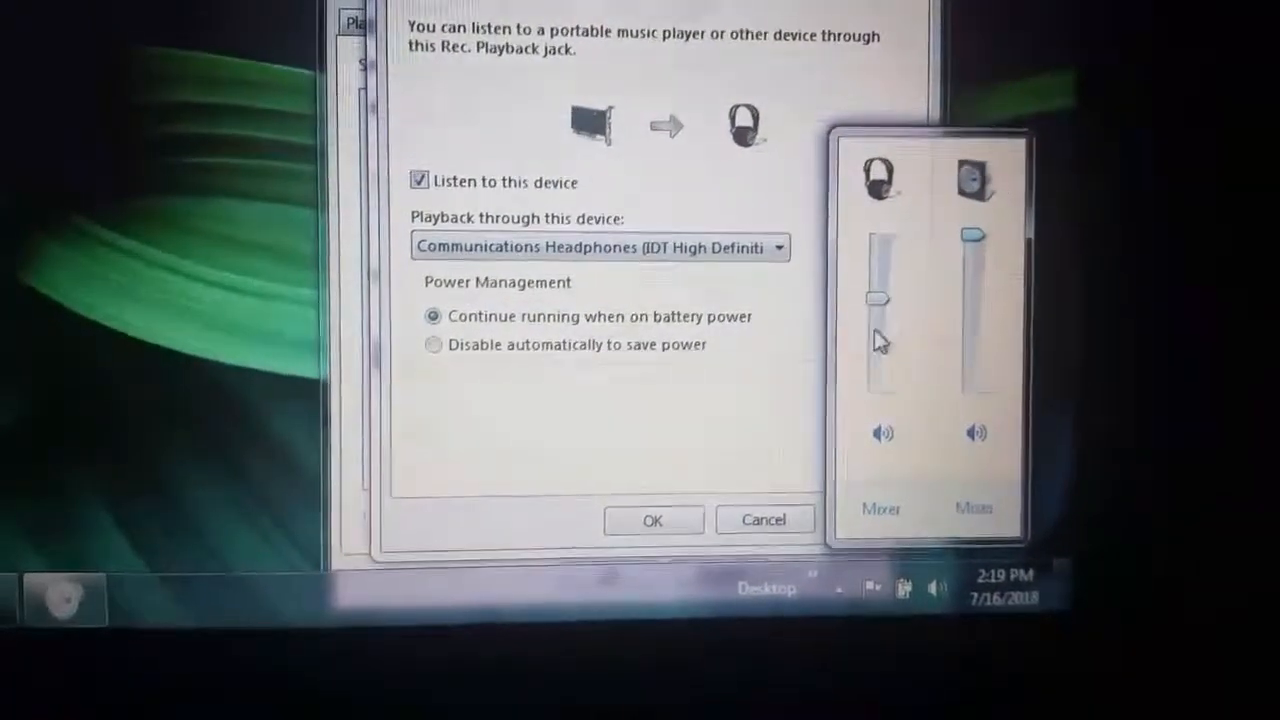
Step: Set the Communications Headphones slider to 92, independent of the speakers
left_click_drag(878, 298, 845, 340)
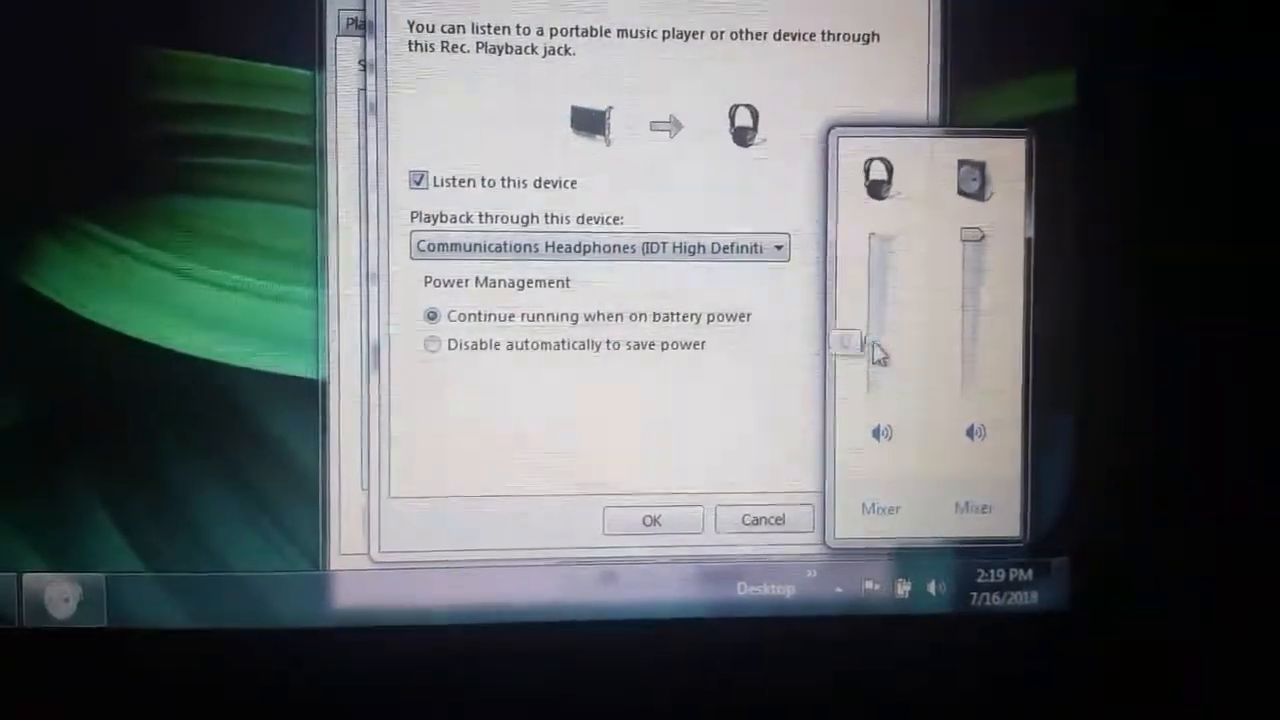
left_click_drag(848, 340, 870, 245)
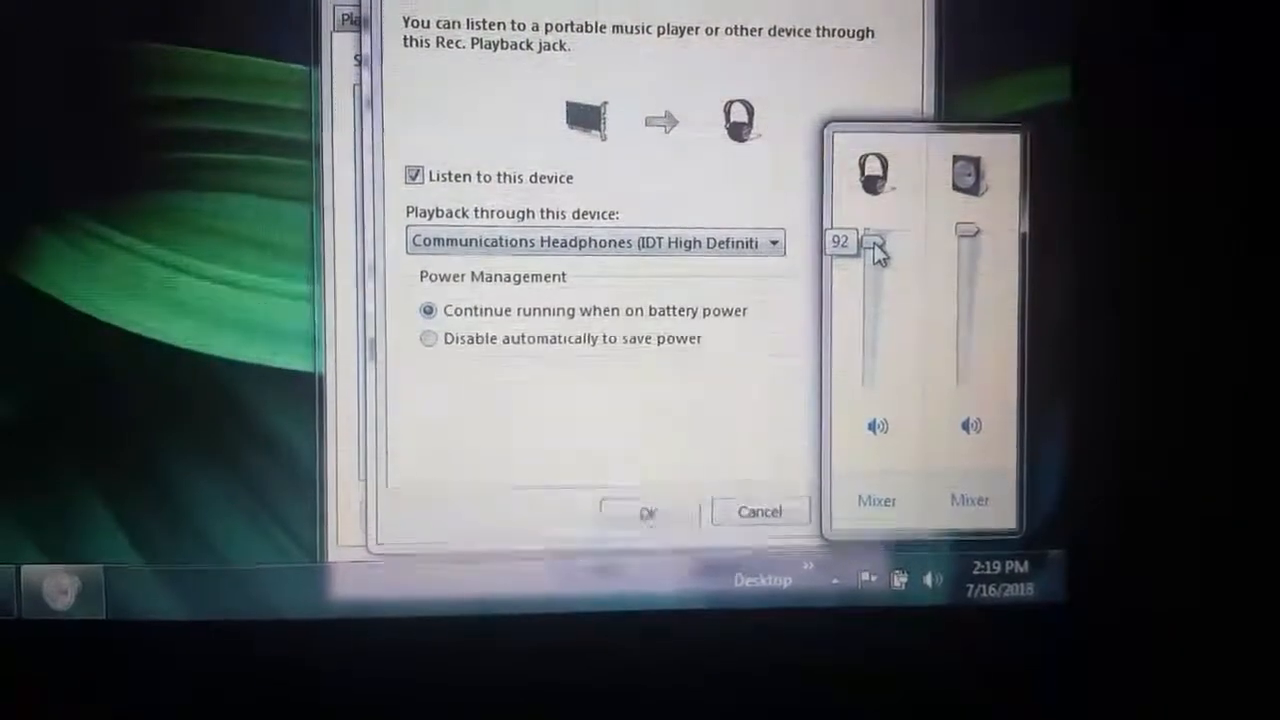
left_click_drag(870, 245, 870, 325)
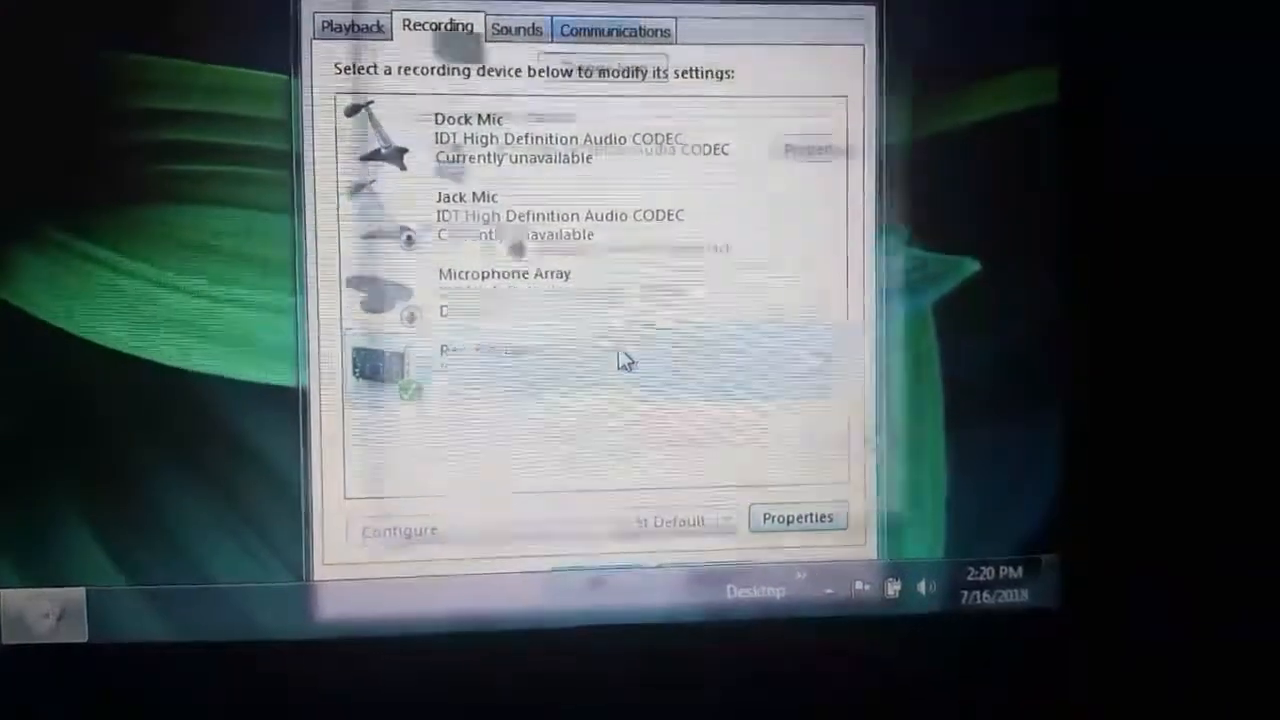
Step: In Rec. Playback's Listen settings, apply Default Playback Device, then Communications Headphones
left_click(797, 517)
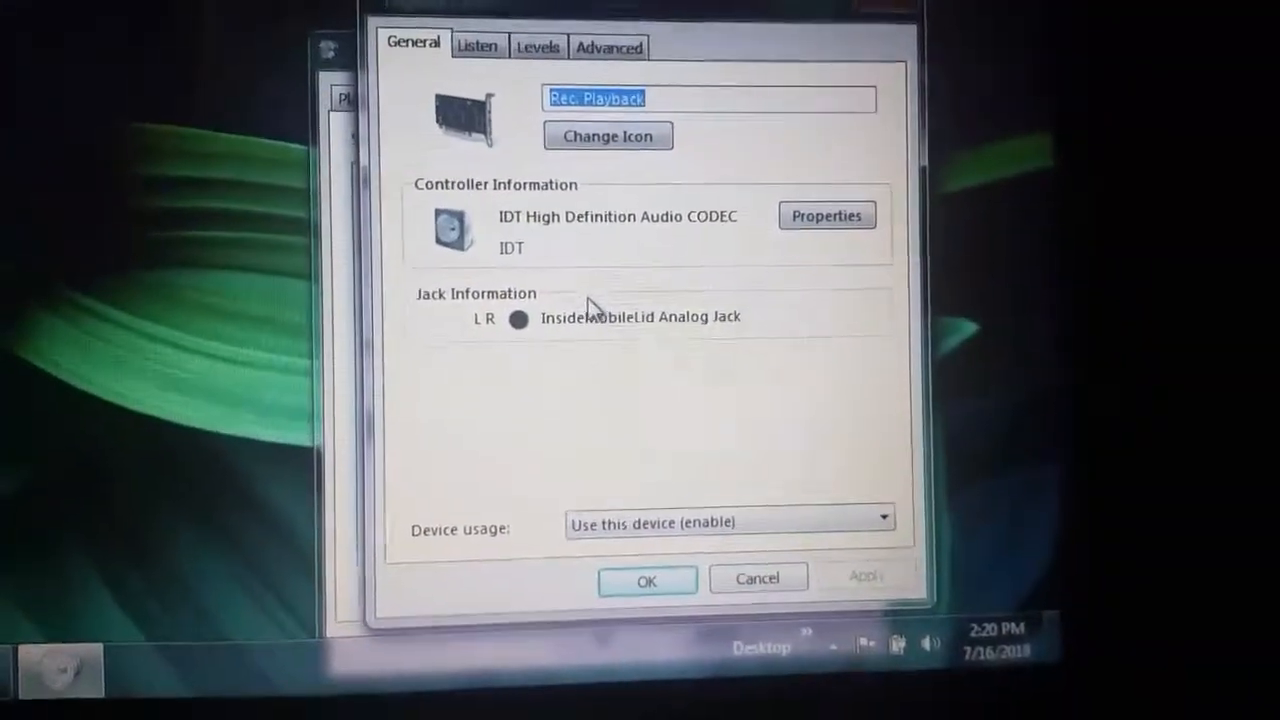
left_click(477, 46)
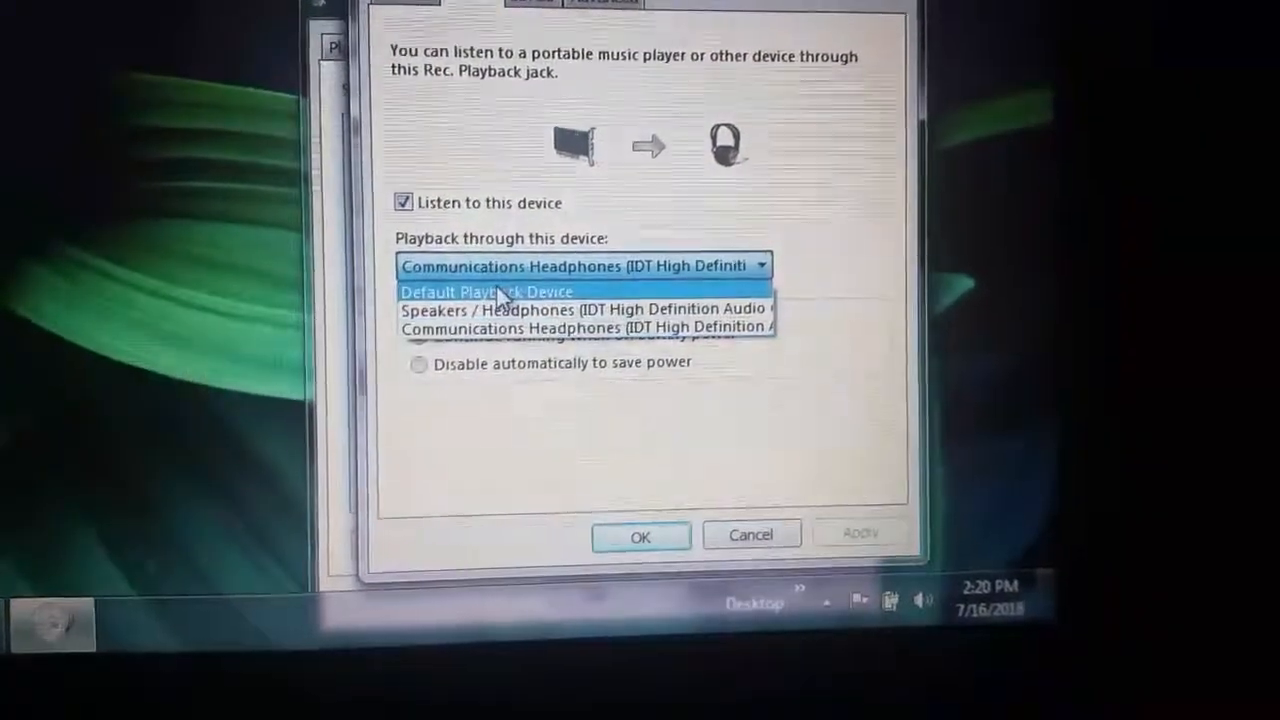
left_click(485, 291)
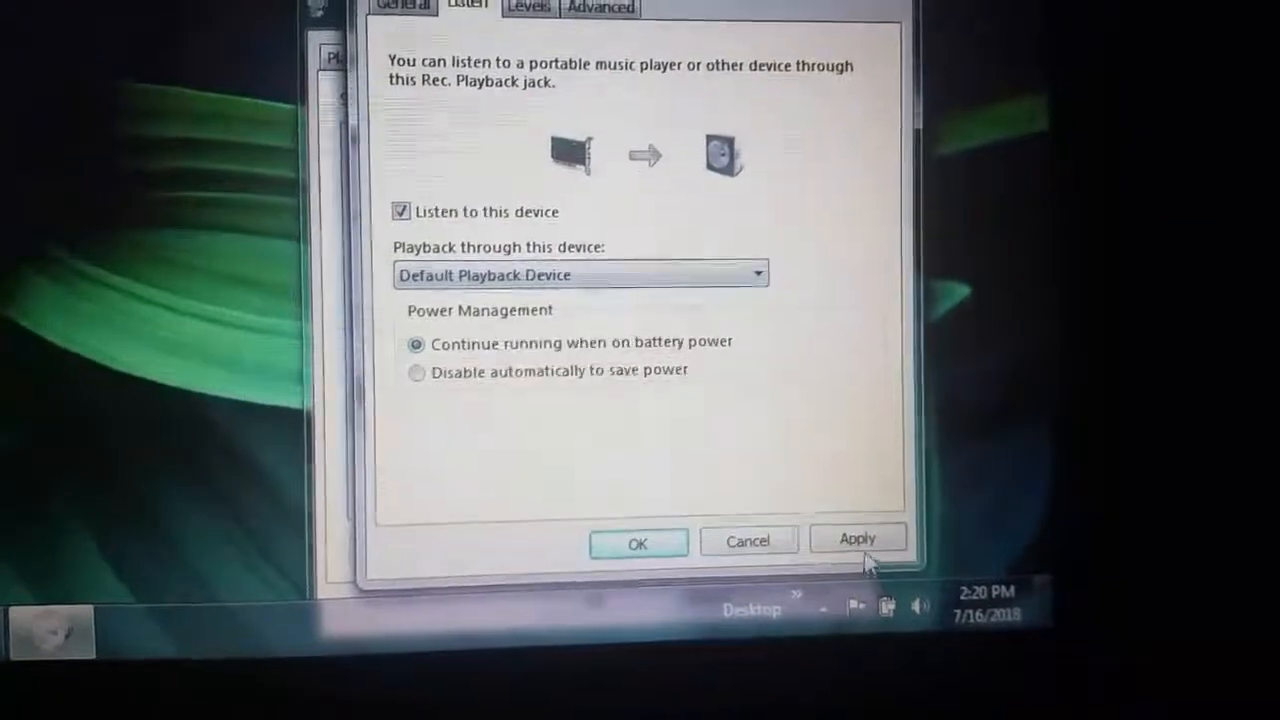
left_click(857, 538)
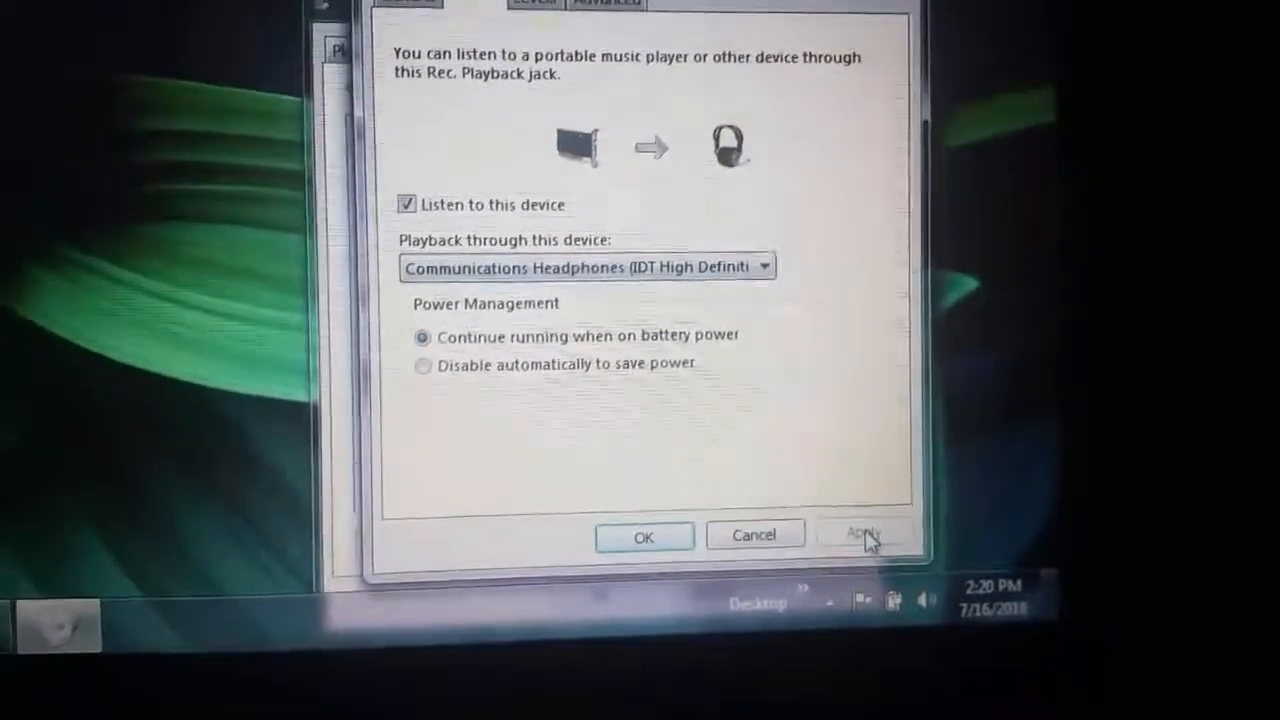
left_click(862, 532)
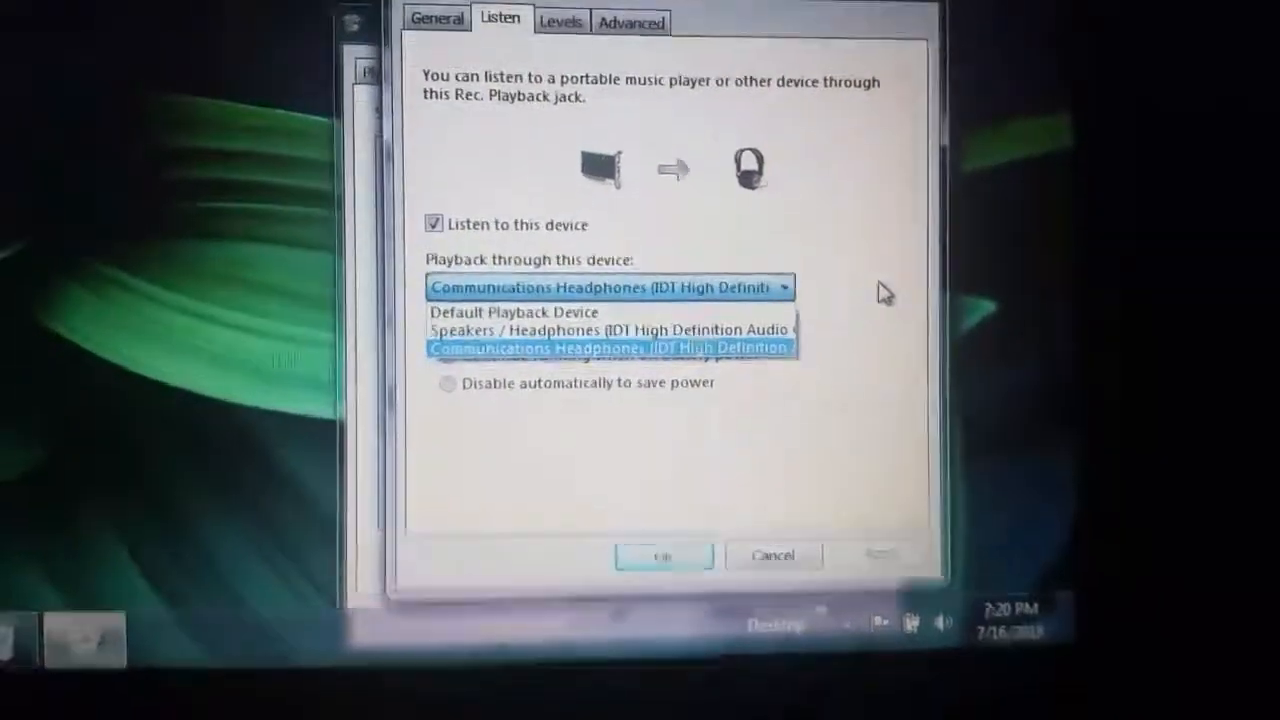
left_click(611, 347)
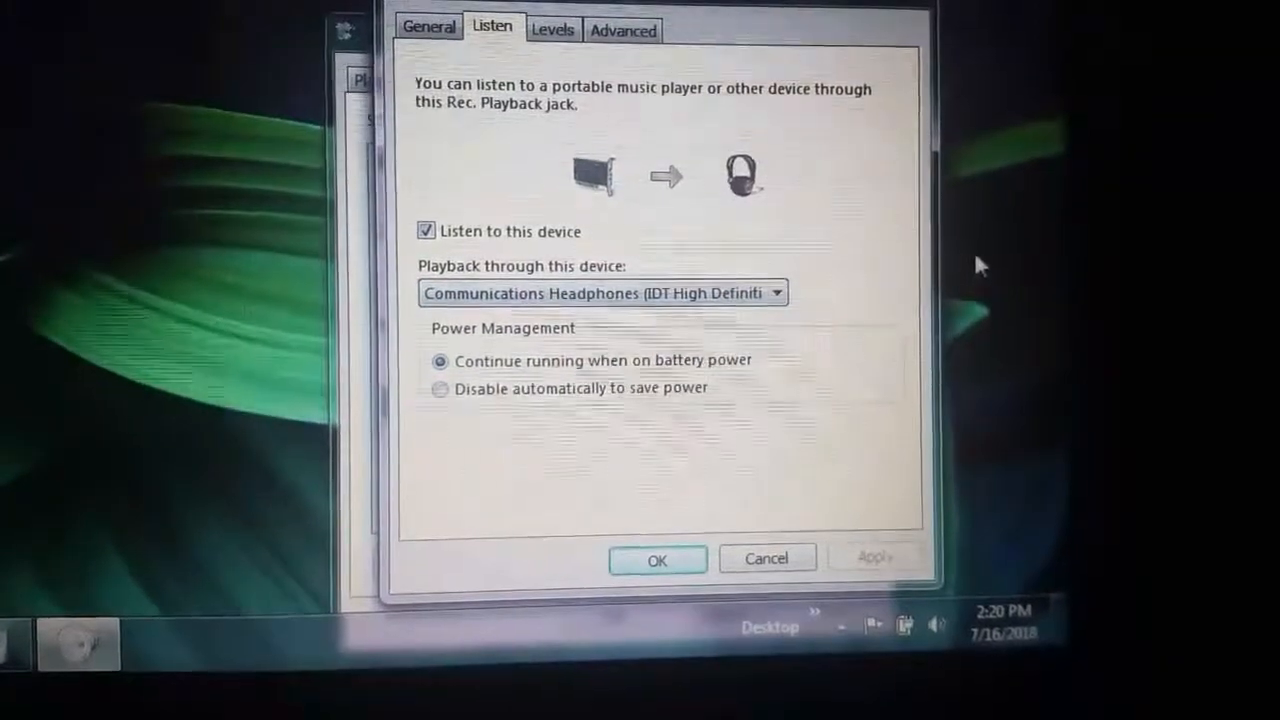